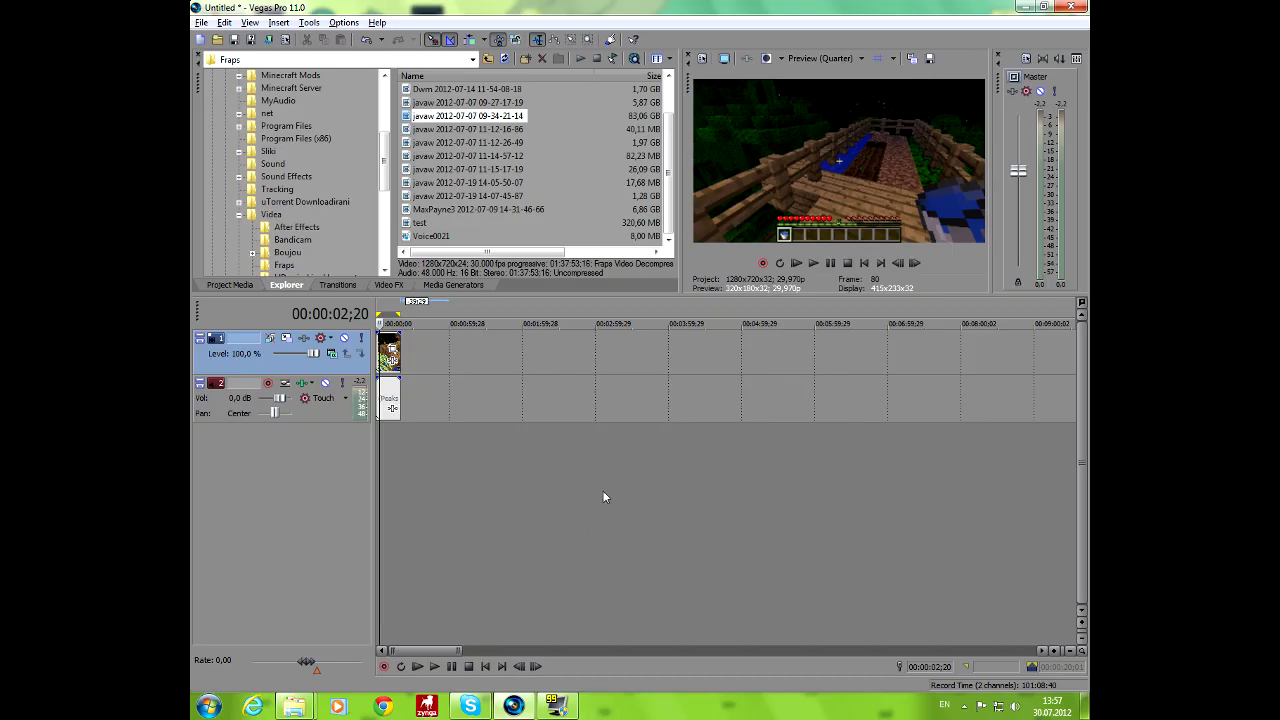
{"action": "mouse_move", "coordinate": [573, 497]}
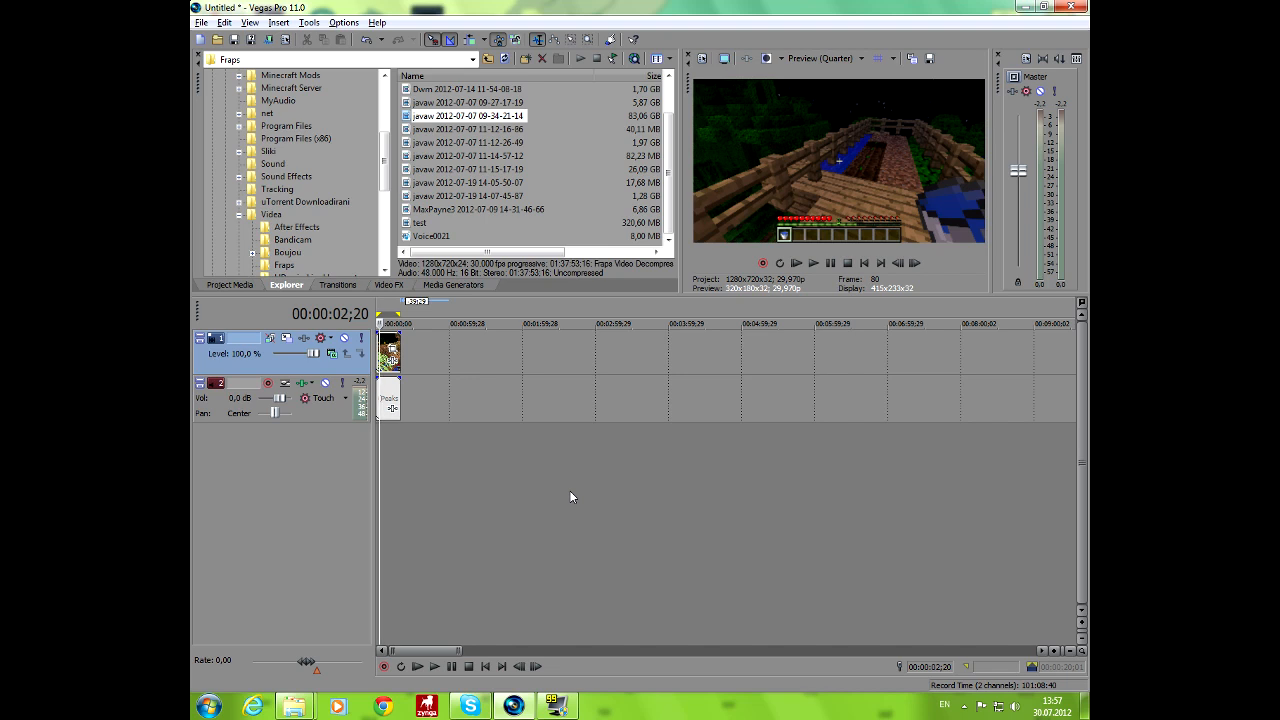
Step: Briefly preview the timeline, then set project full-resolution rendering quality to Best
{"action": "left_click", "coordinate": [434, 666]}
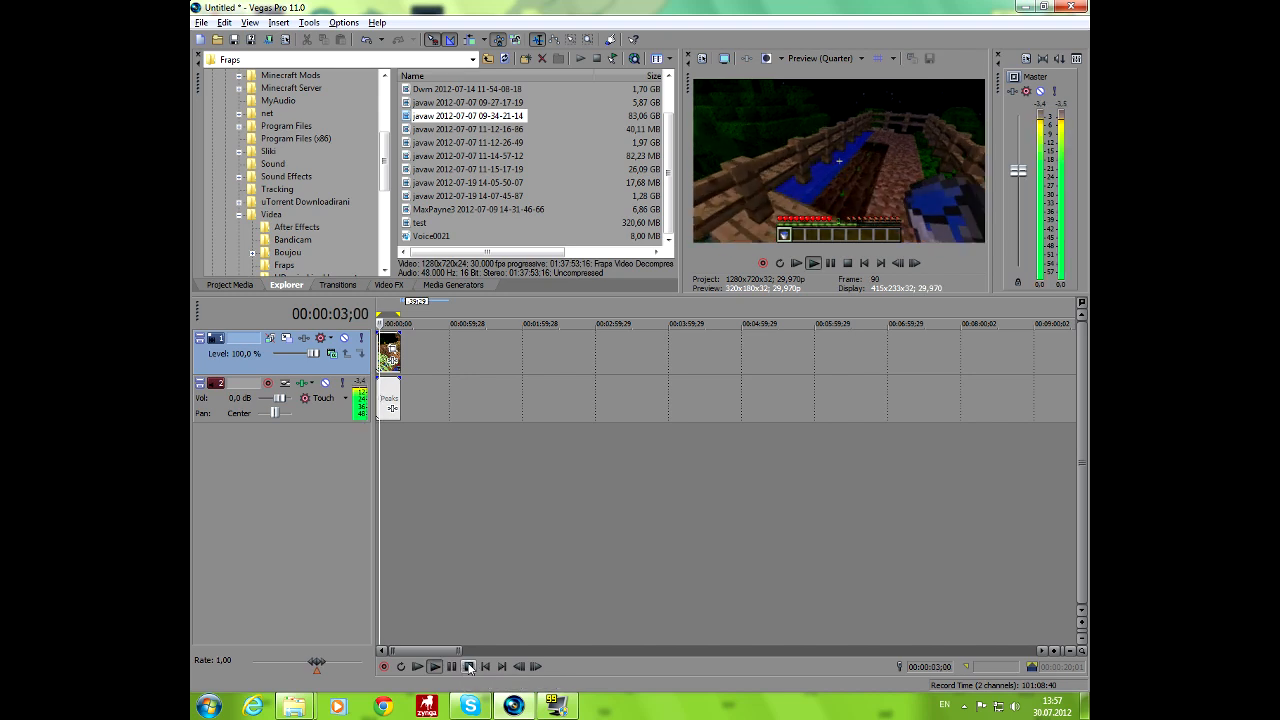
{"action": "left_click", "coordinate": [469, 666]}
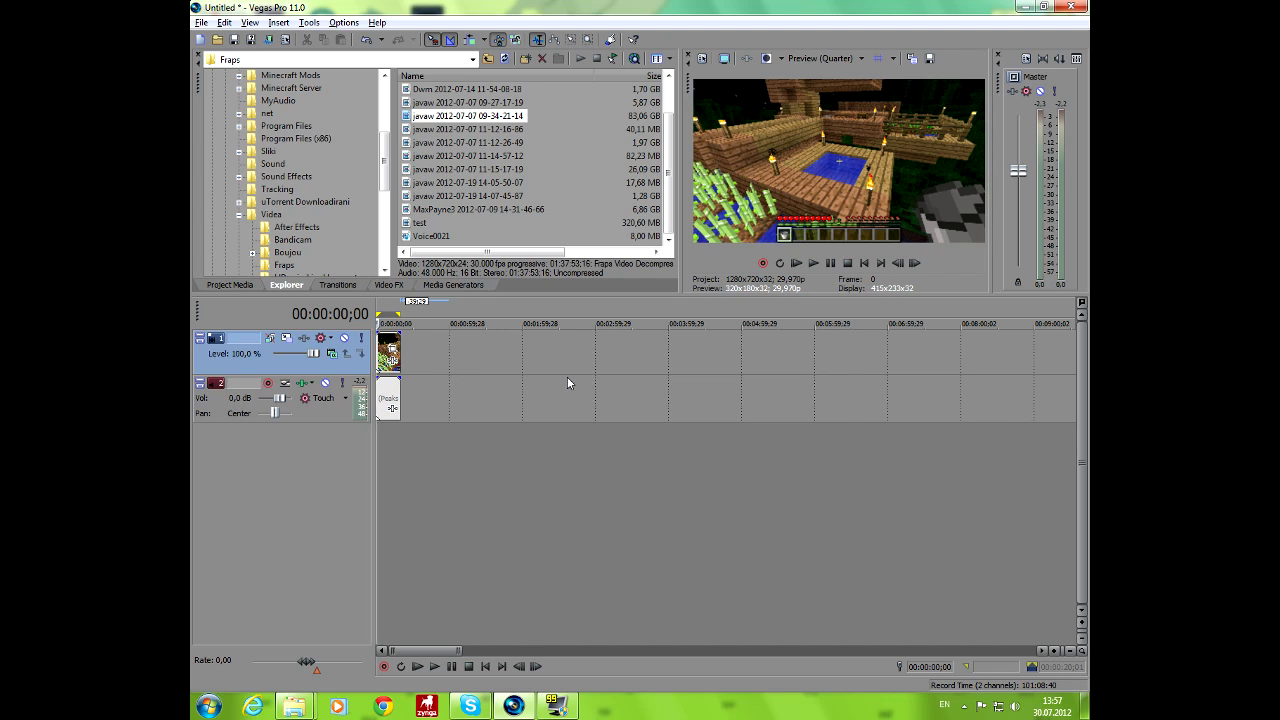
{"action": "left_click", "coordinate": [703, 58]}
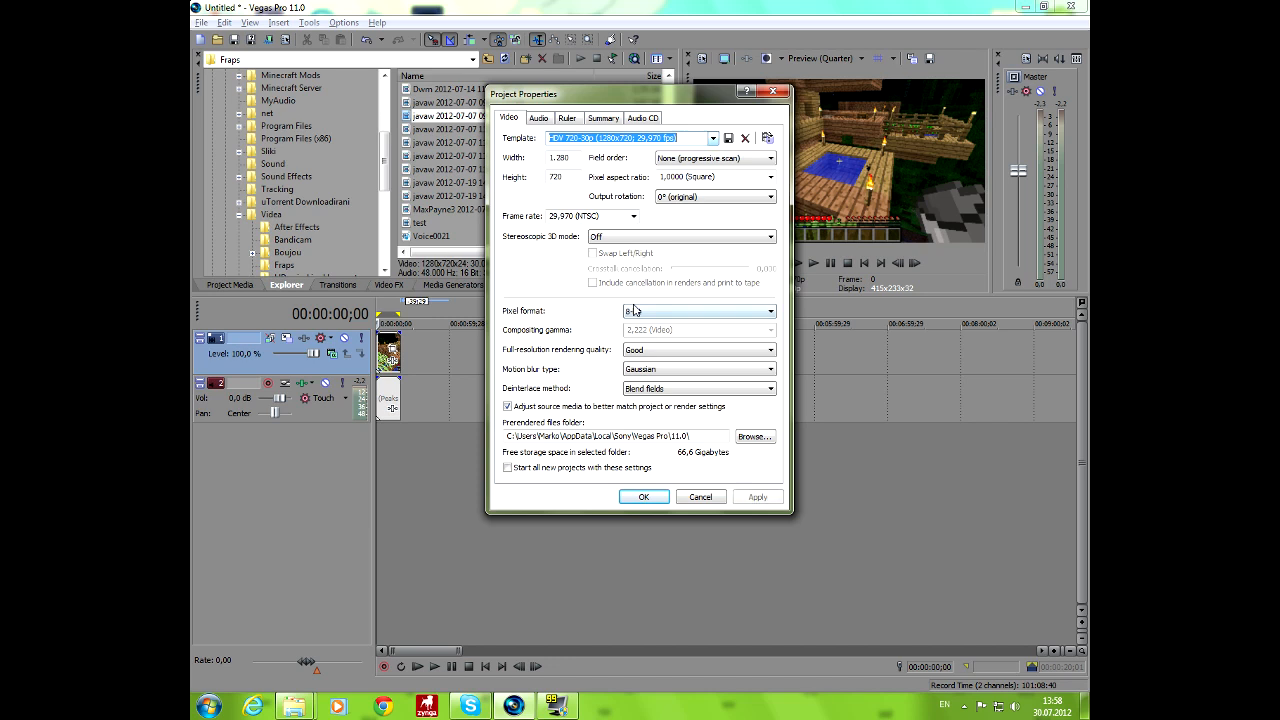
{"action": "left_click", "coordinate": [770, 349]}
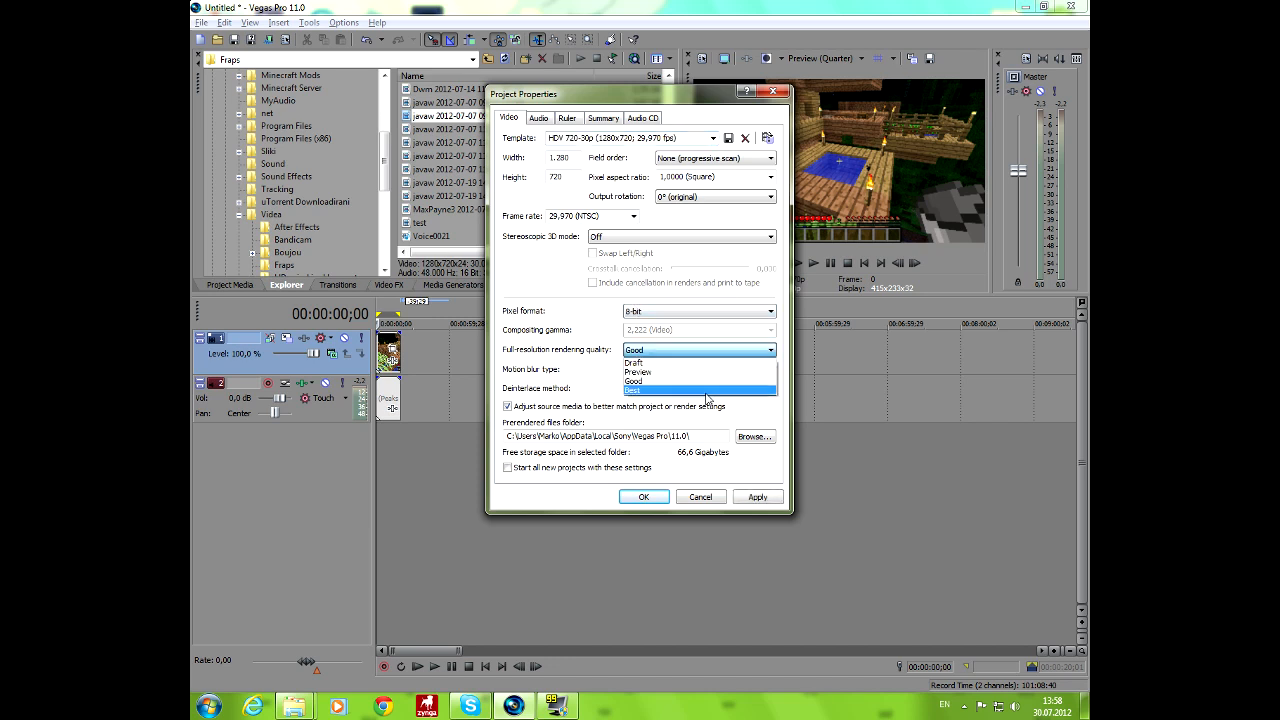
{"action": "left_click", "coordinate": [700, 389]}
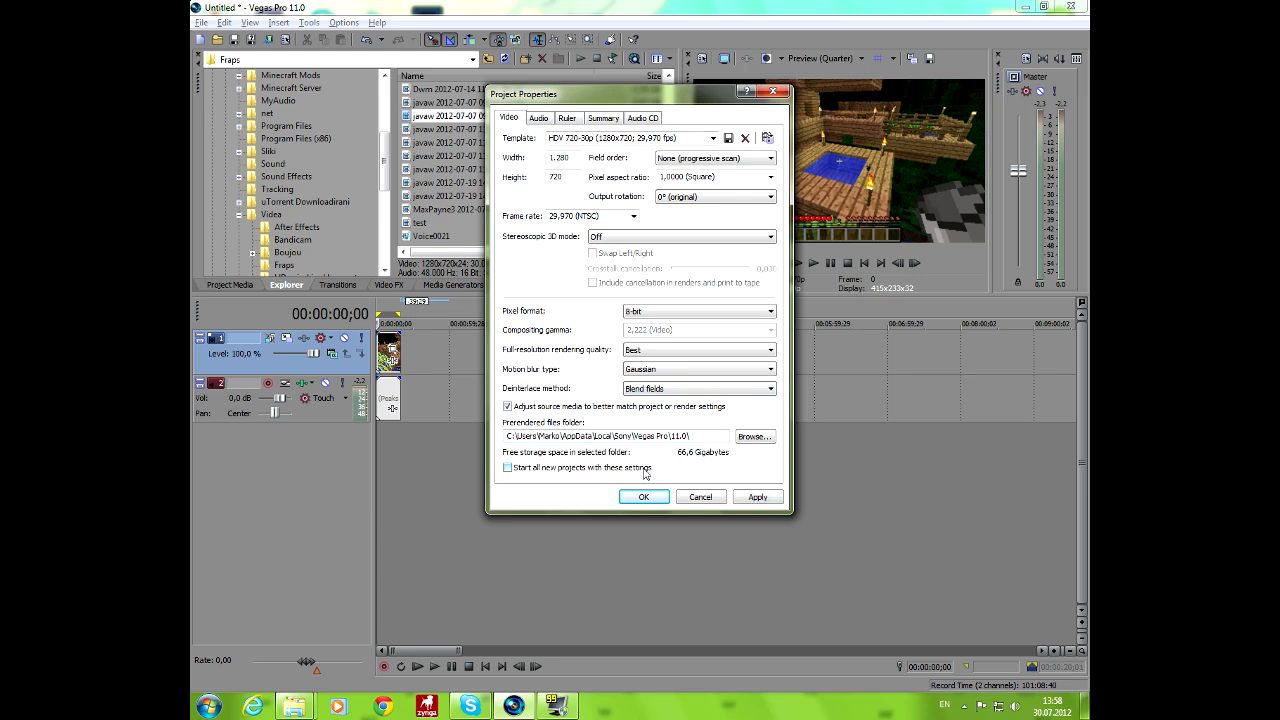
{"action": "left_click", "coordinate": [644, 497]}
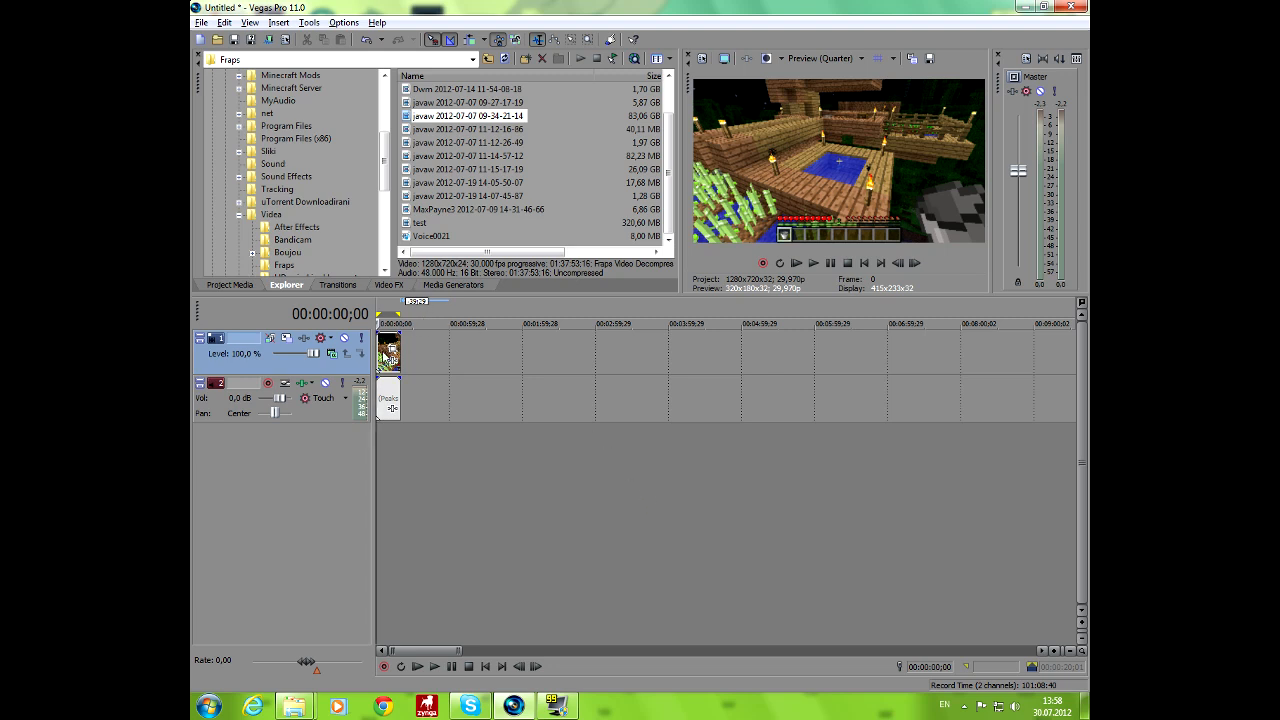
{"action": "mouse_move", "coordinate": [722, 222]}
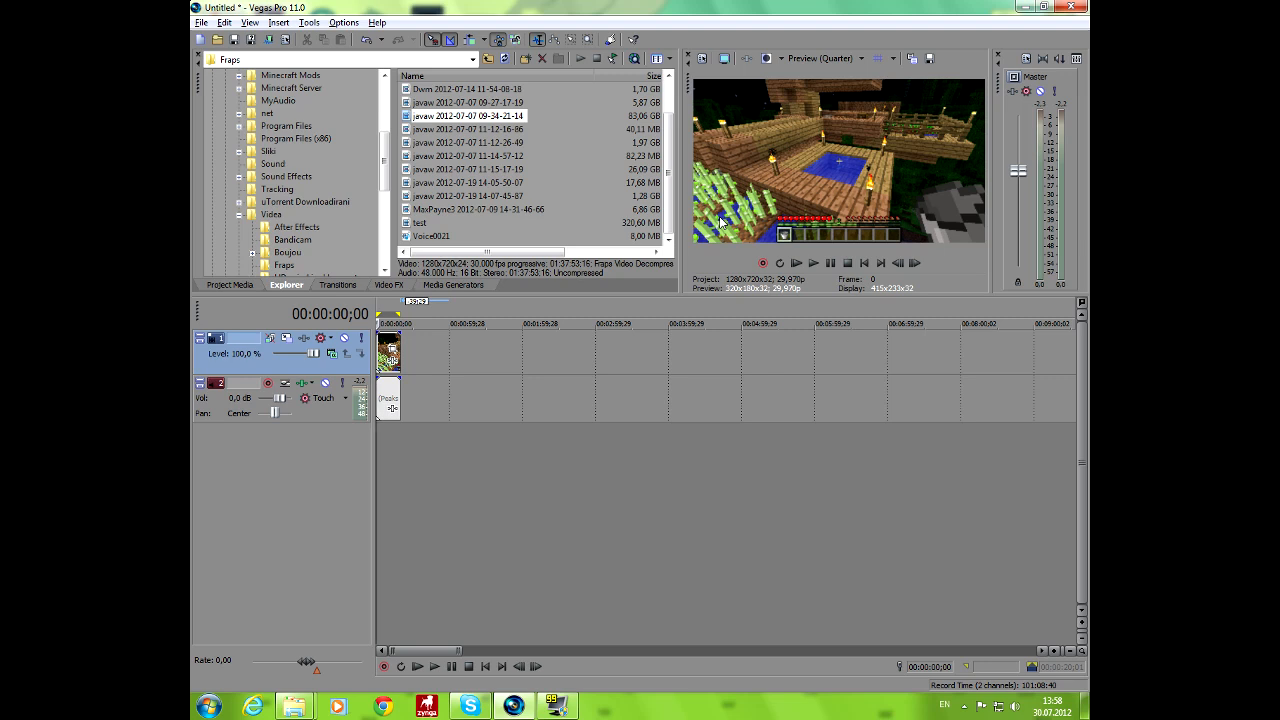
{"action": "mouse_move", "coordinate": [722, 271]}
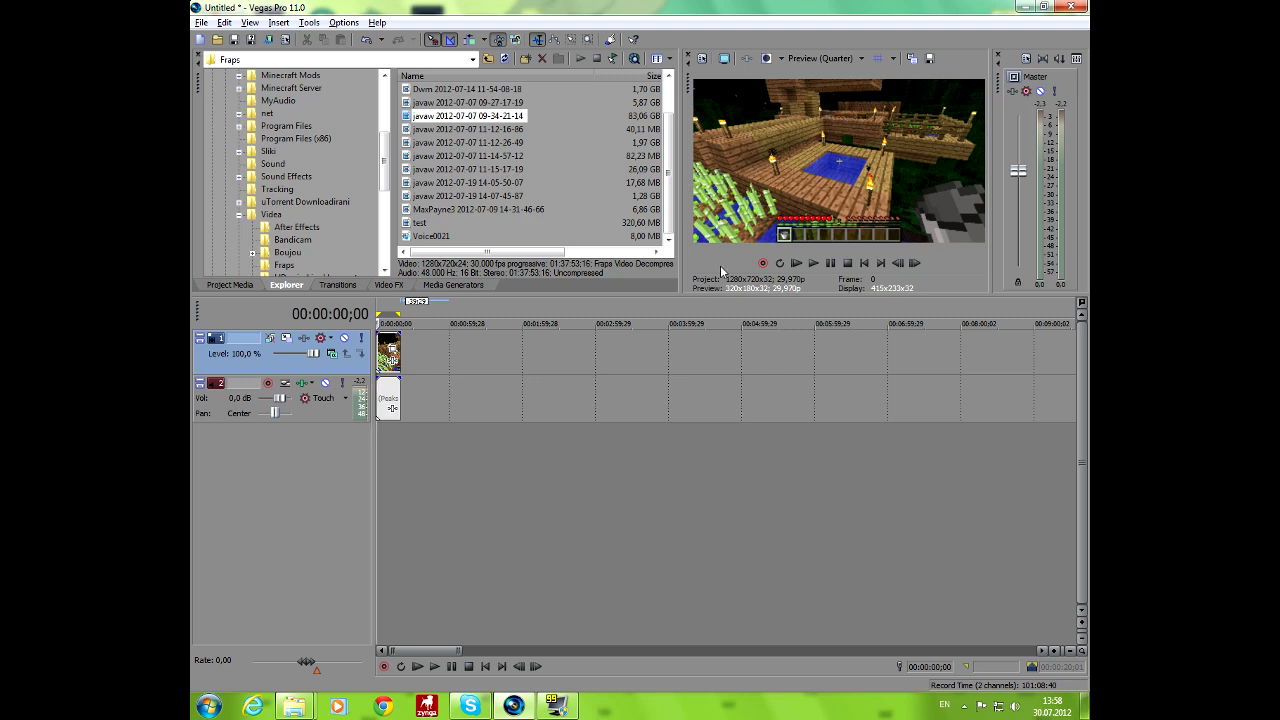
Step: Add the MaxPayne3 recording's clips to the timeline after the Minecraft clip
{"action": "left_click", "coordinate": [477, 209]}
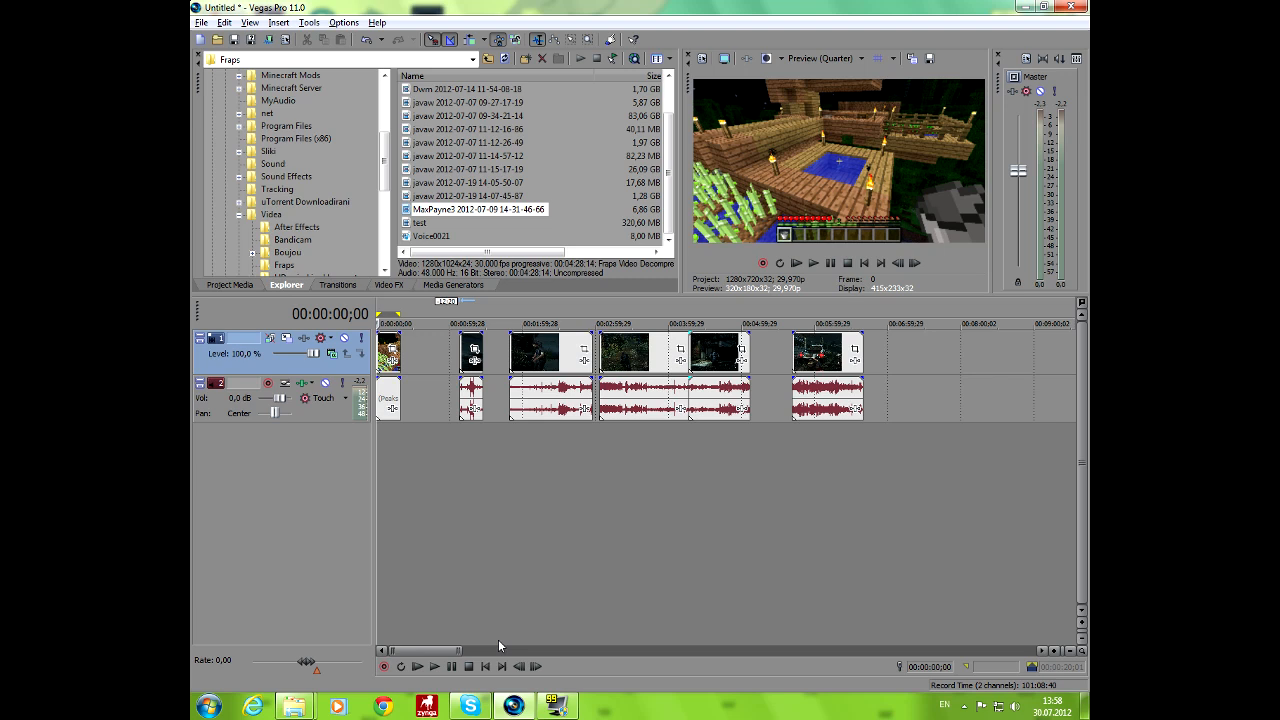
{"action": "mouse_move", "coordinate": [605, 458]}
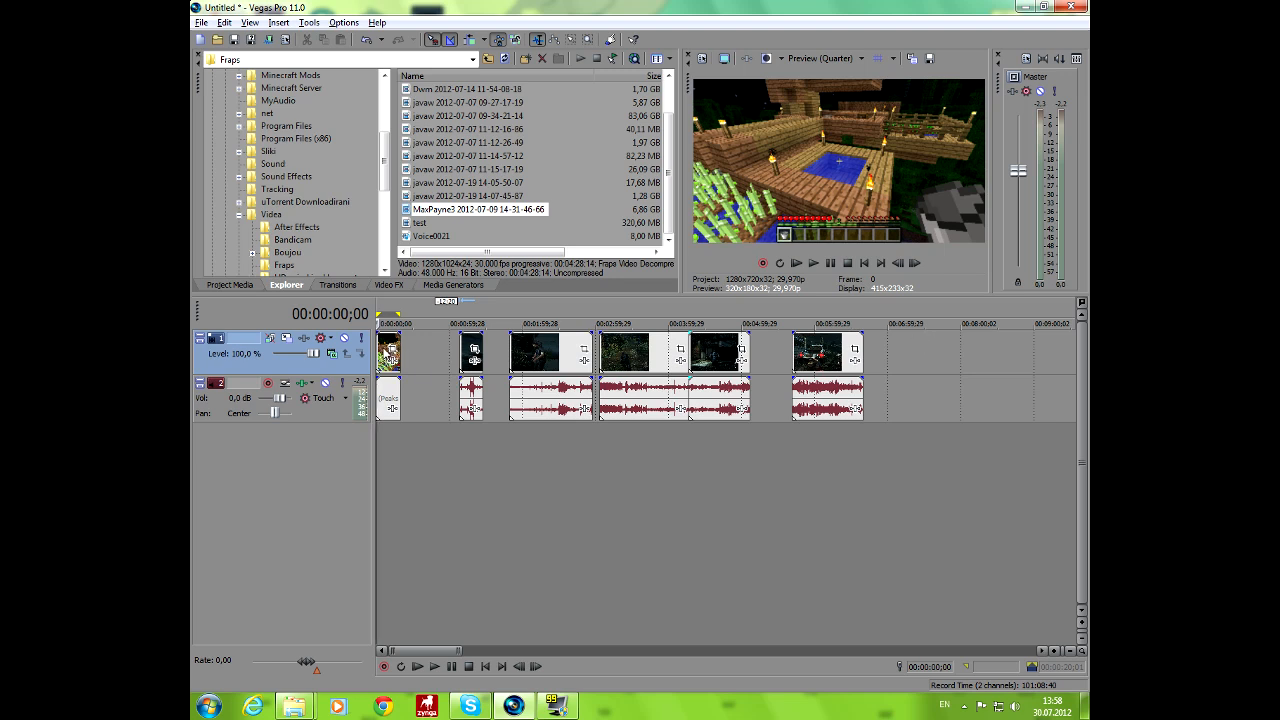
Step: Turn on the Disable Resample switch for the clip
{"action": "right_click", "coordinate": [470, 350]}
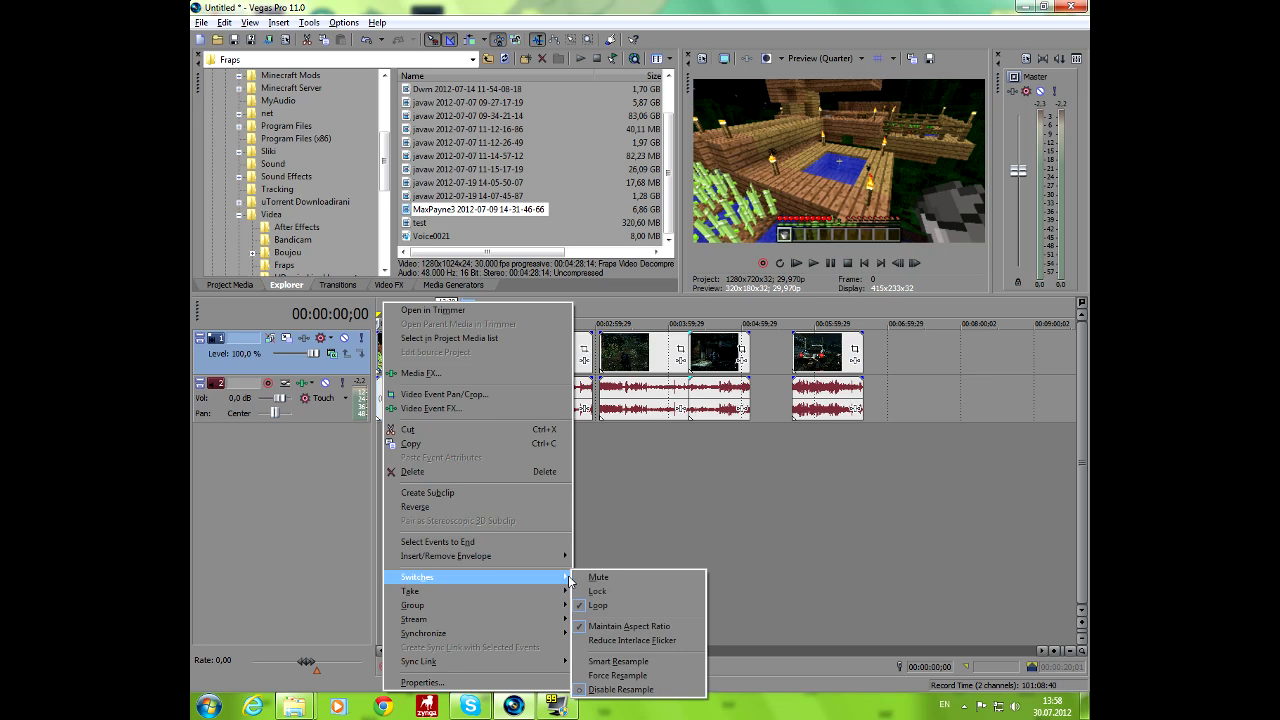
{"action": "left_click", "coordinate": [620, 689]}
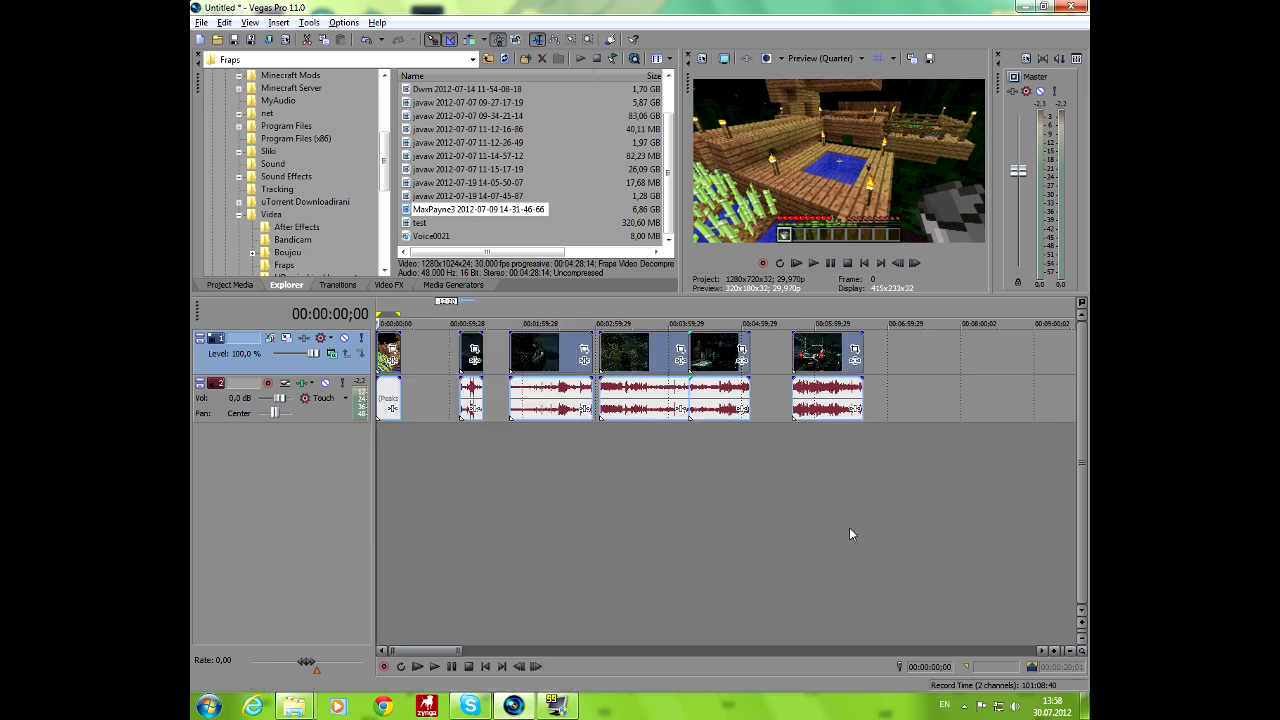
{"action": "right_click", "coordinate": [538, 350]}
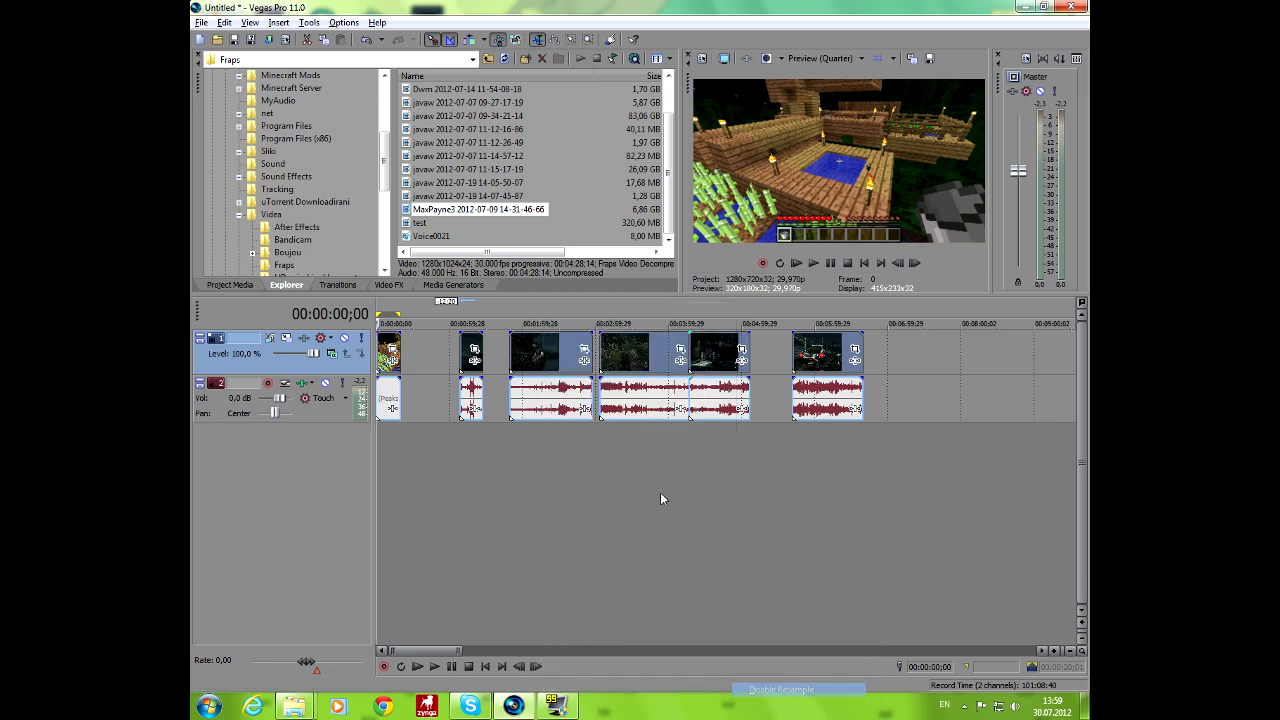
Step: Select the Max Payne events through to the end and delete them
{"action": "right_click", "coordinate": [550, 350]}
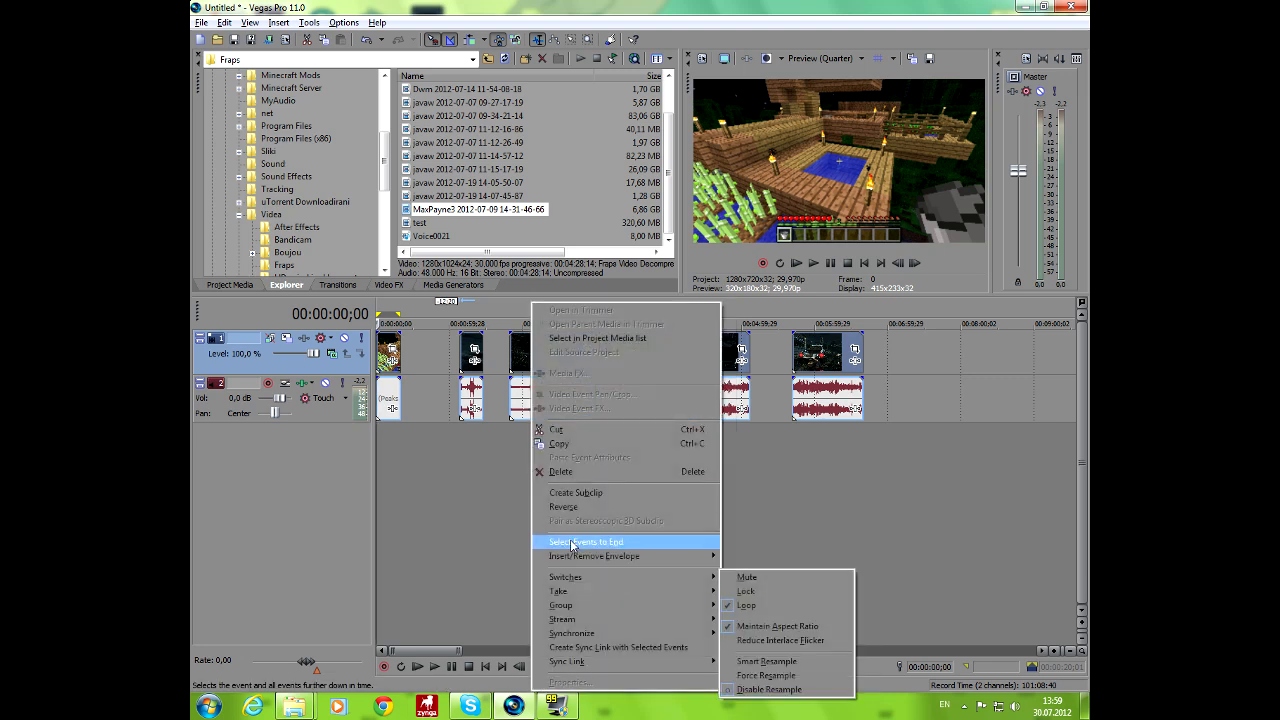
{"action": "left_click", "coordinate": [586, 541]}
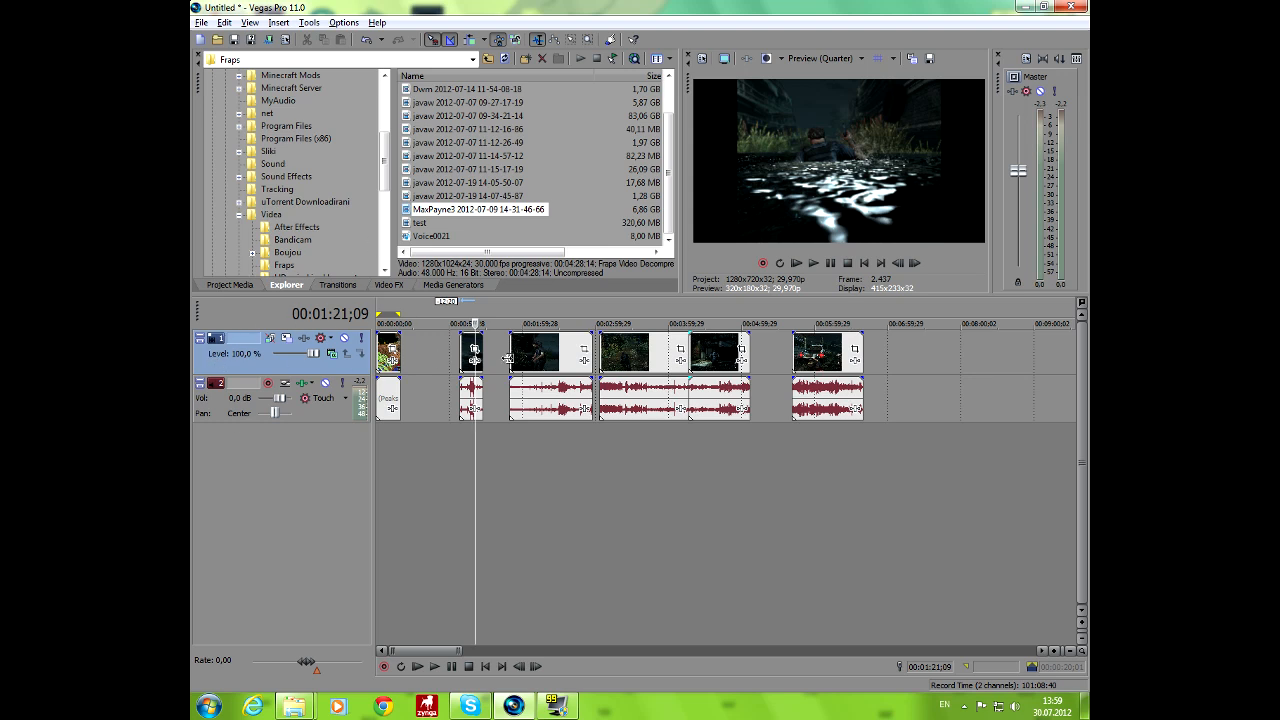
{"action": "right_click", "coordinate": [472, 360]}
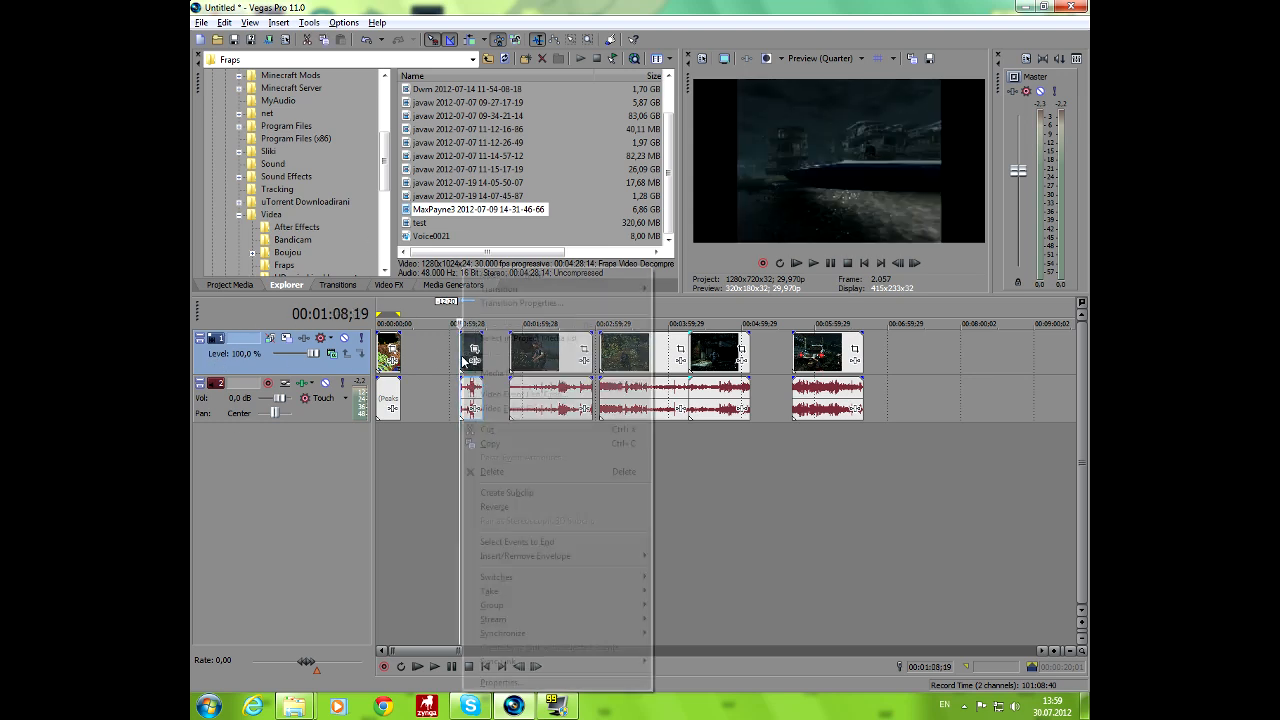
{"action": "left_click", "coordinate": [520, 537]}
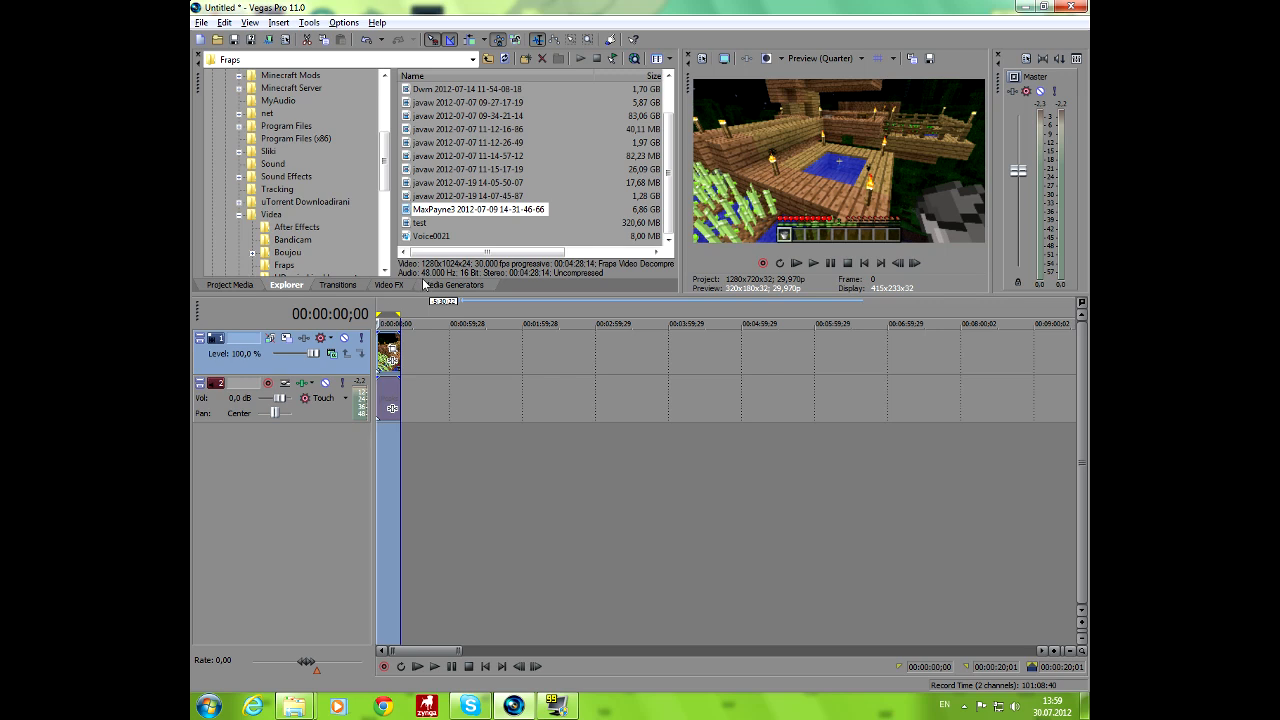
Step: In Render As, pick the MainConcept AVC/AAC Apple iPod 640x480 Video template and customize it
{"action": "left_click", "coordinate": [202, 22]}
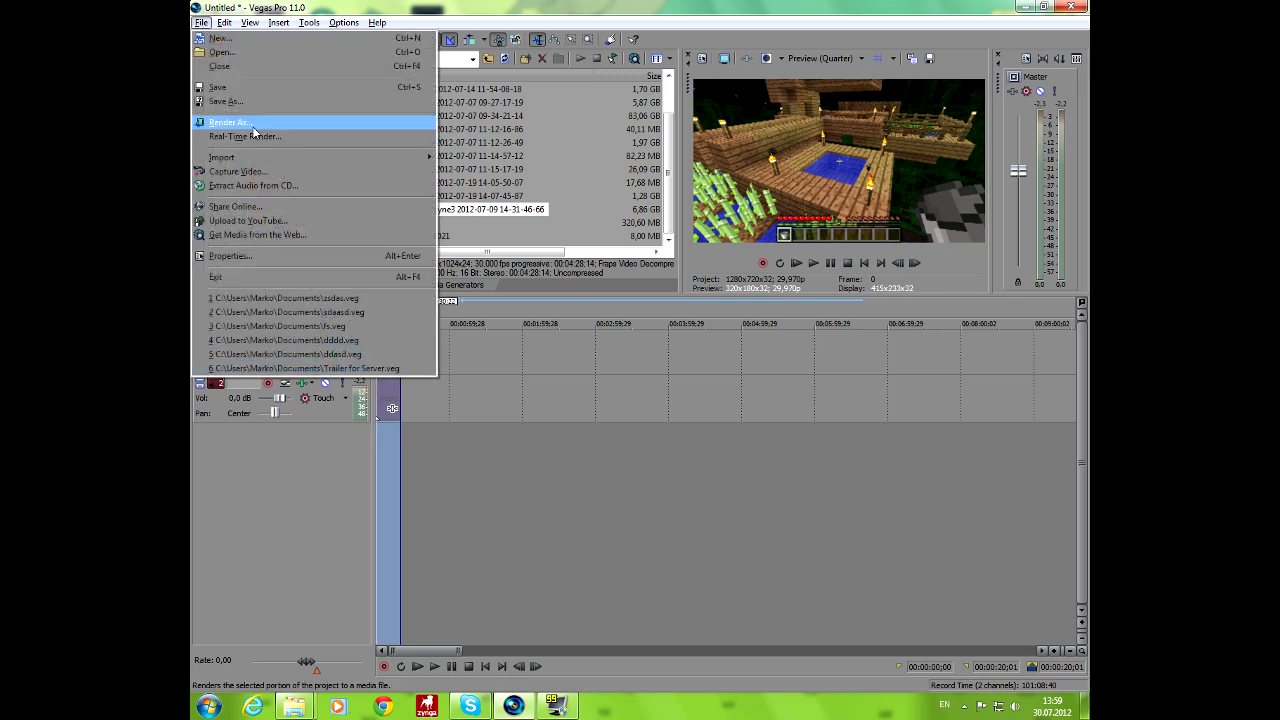
{"action": "left_click", "coordinate": [229, 122]}
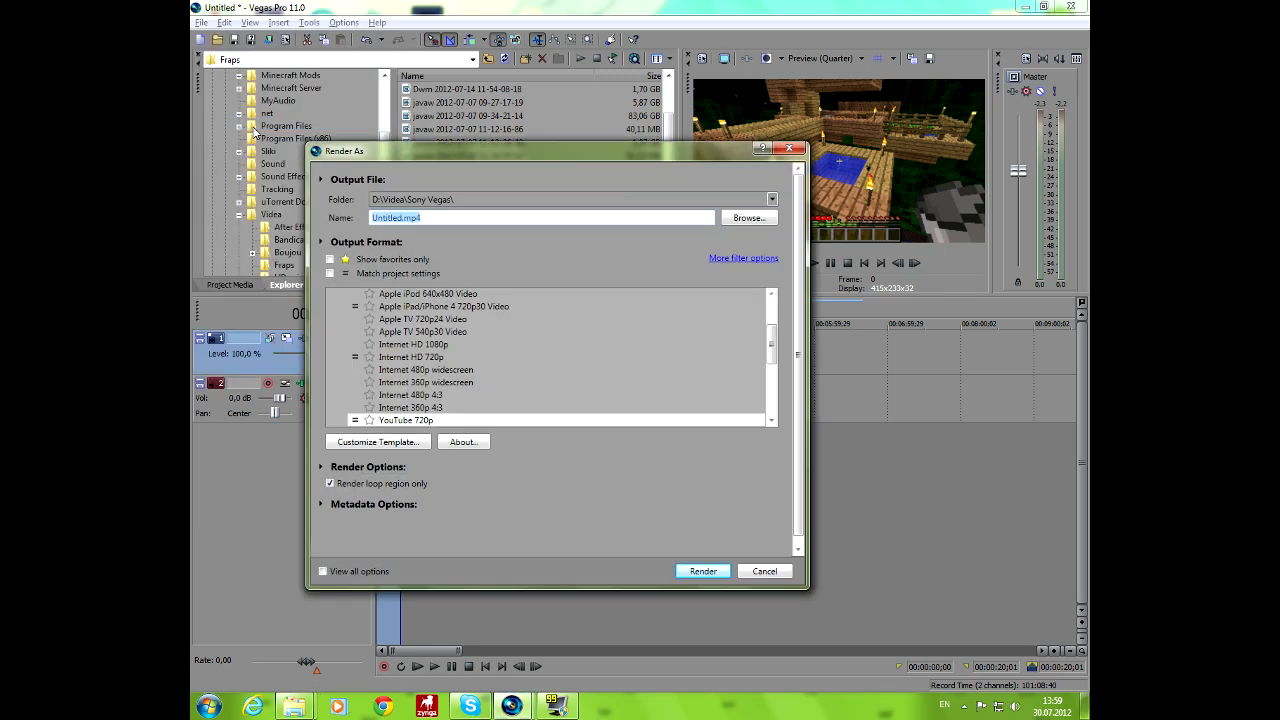
{"action": "left_click", "coordinate": [422, 331]}
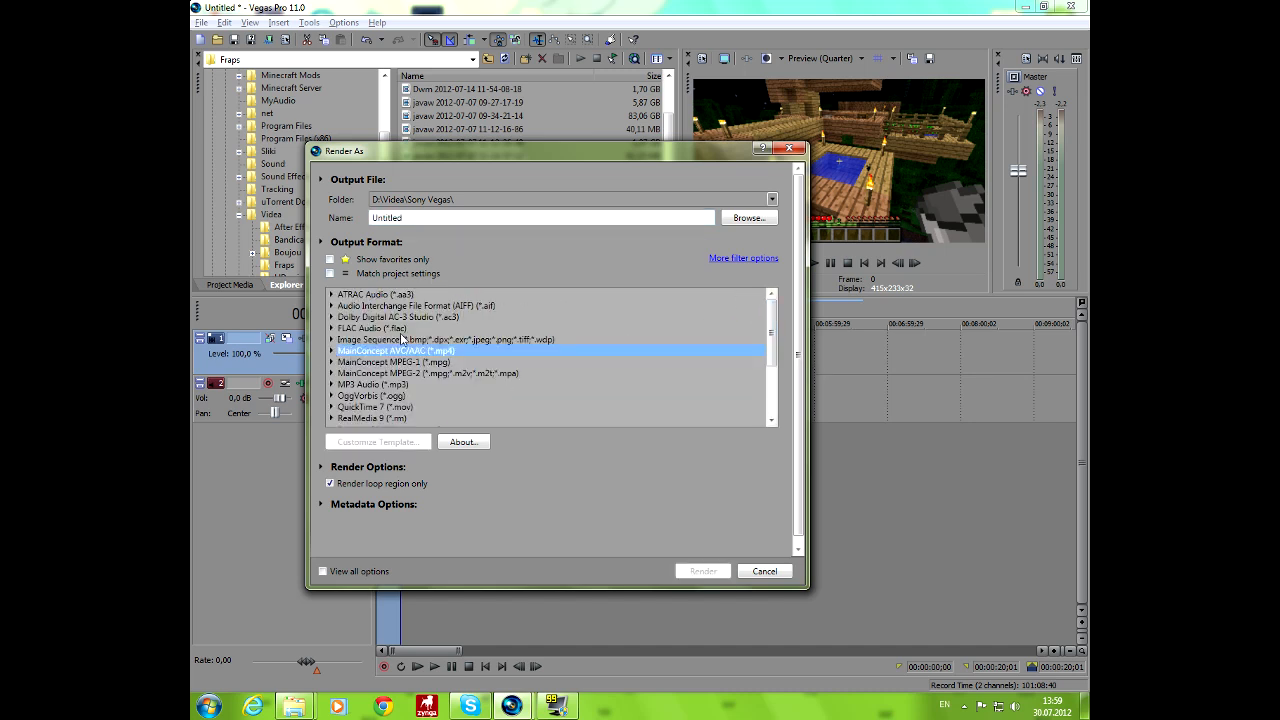
{"action": "mouse_move", "coordinate": [340, 362]}
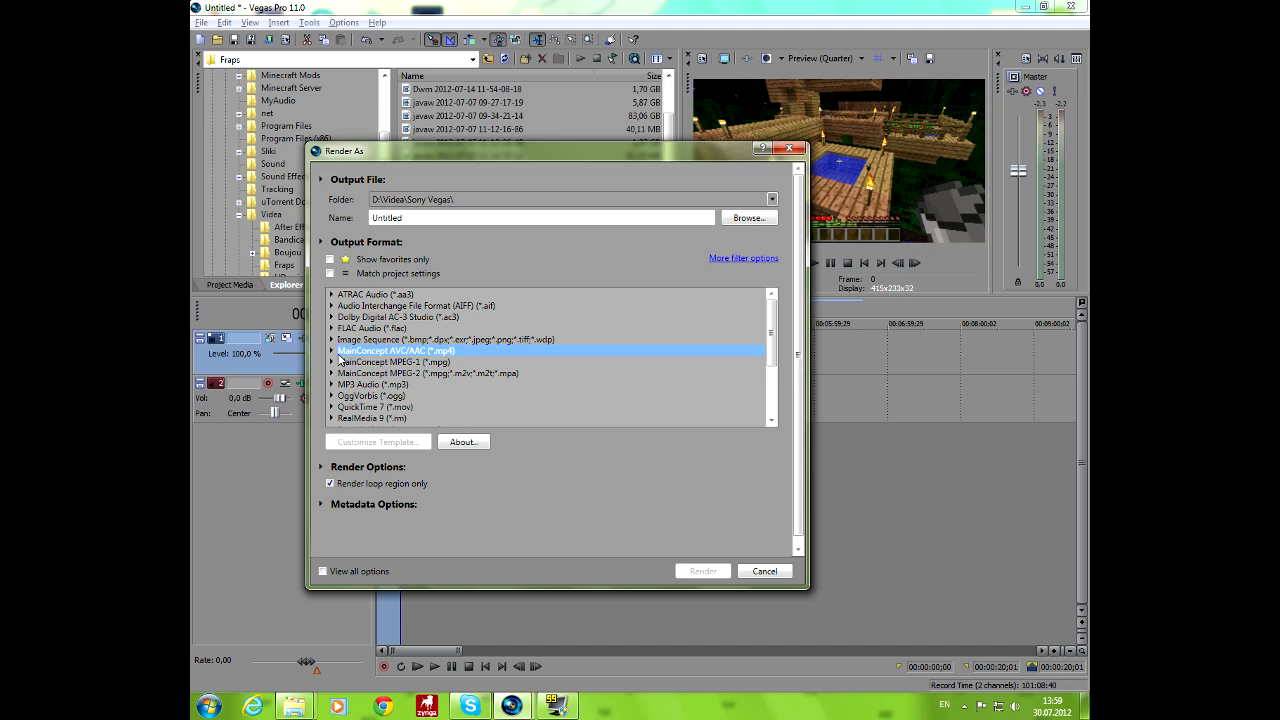
{"action": "left_click", "coordinate": [333, 351]}
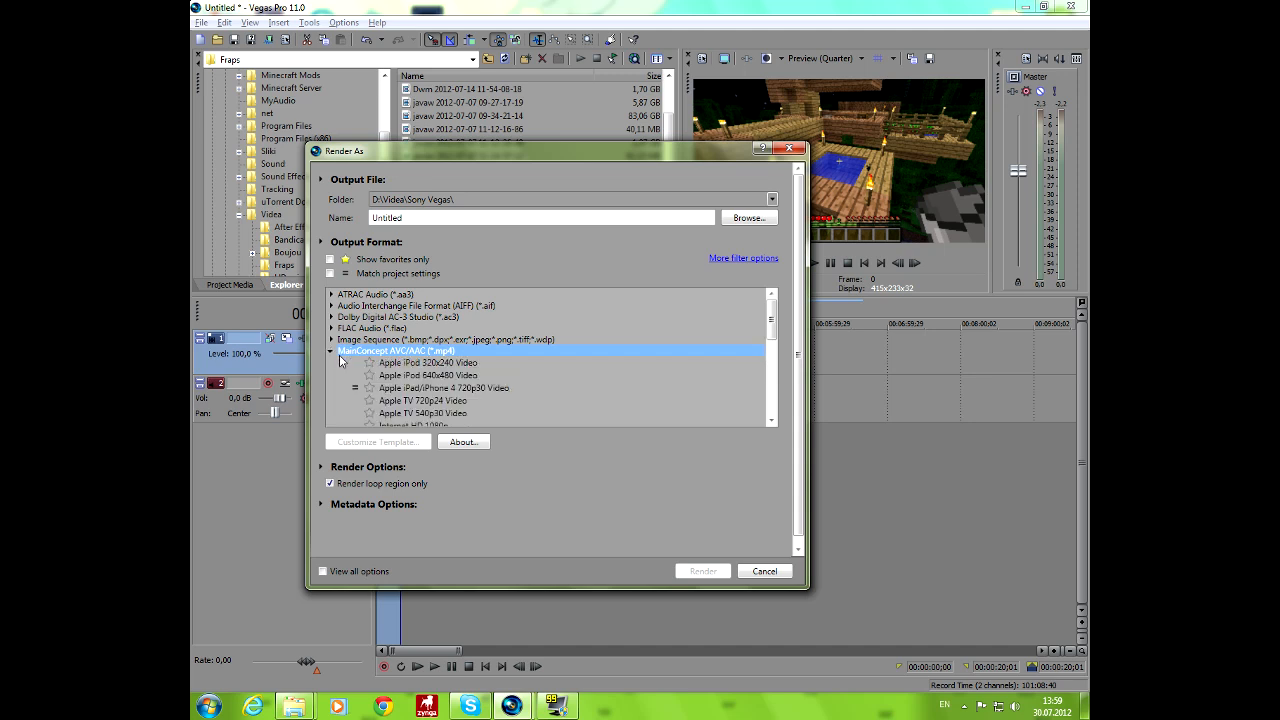
{"action": "mouse_move", "coordinate": [345, 365]}
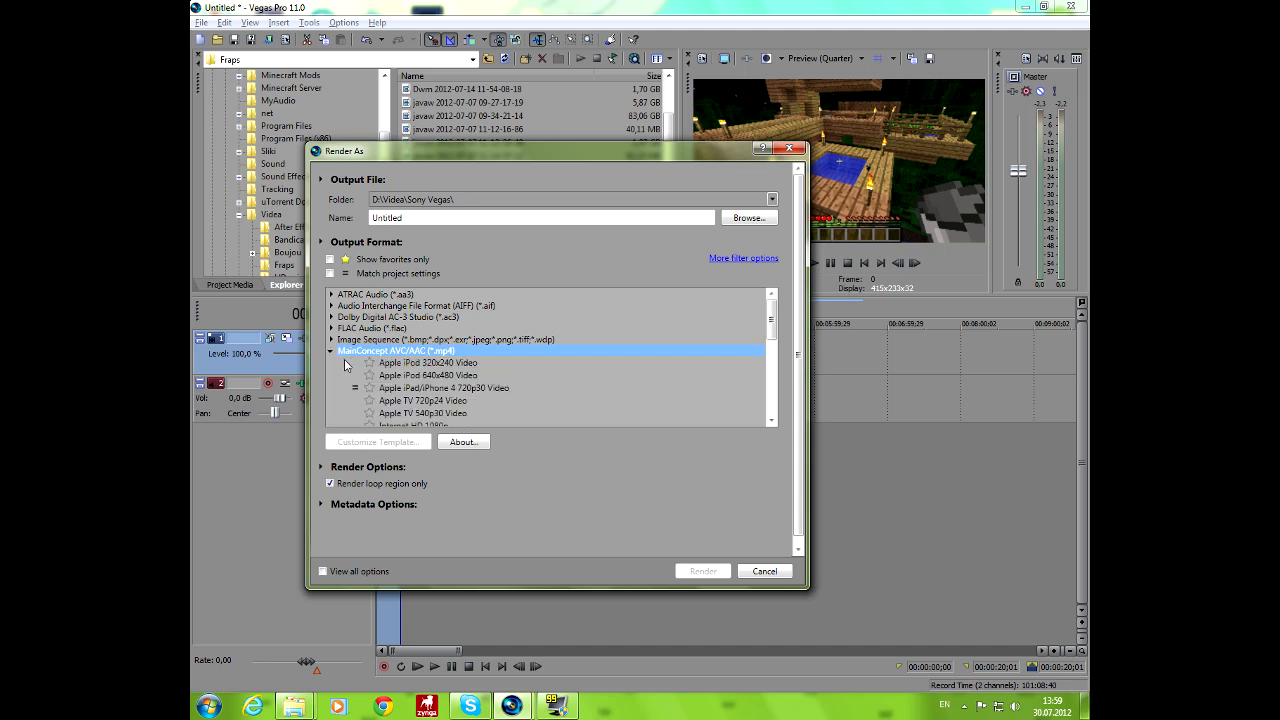
{"action": "left_click", "coordinate": [428, 375]}
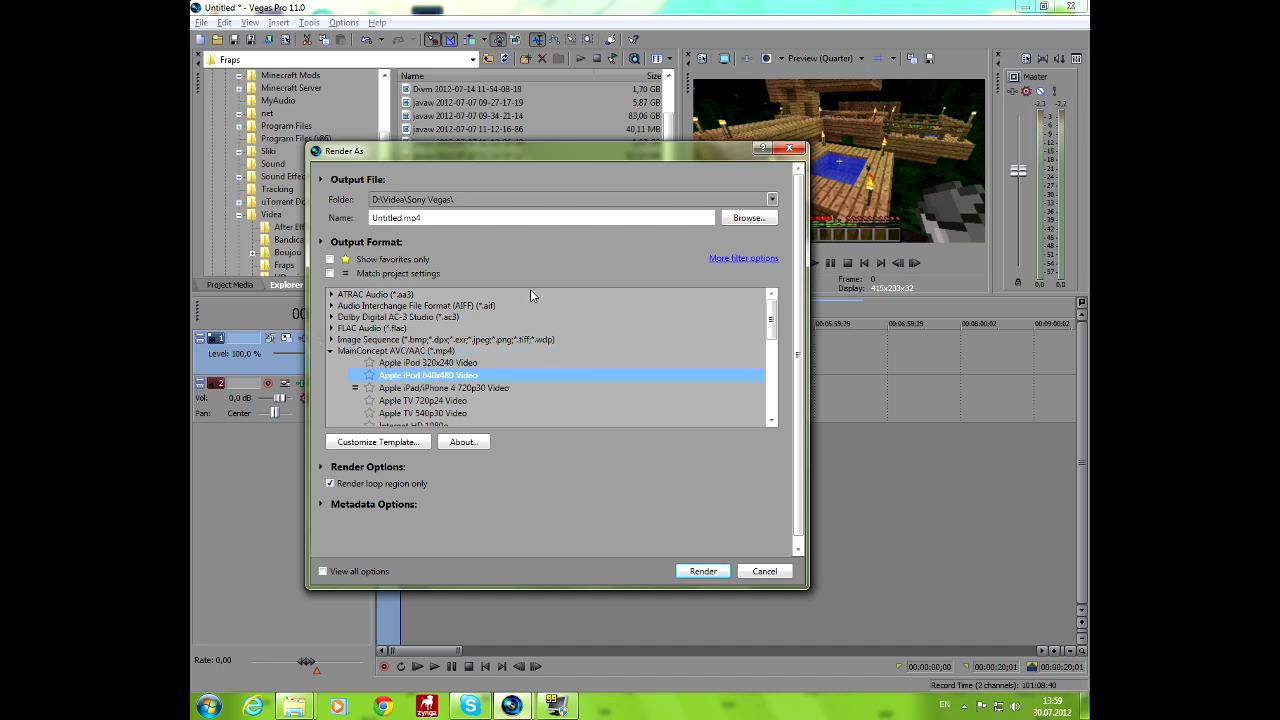
{"action": "mouse_move", "coordinate": [435, 364]}
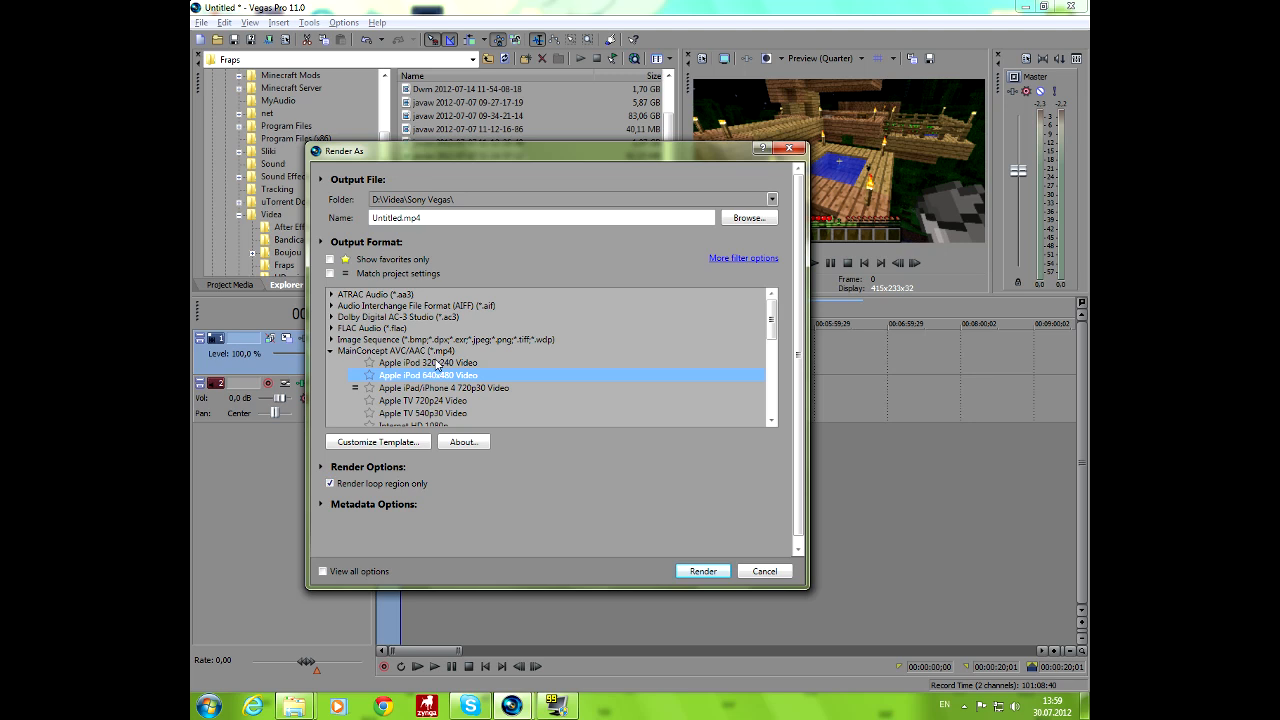
{"action": "left_click", "coordinate": [378, 442]}
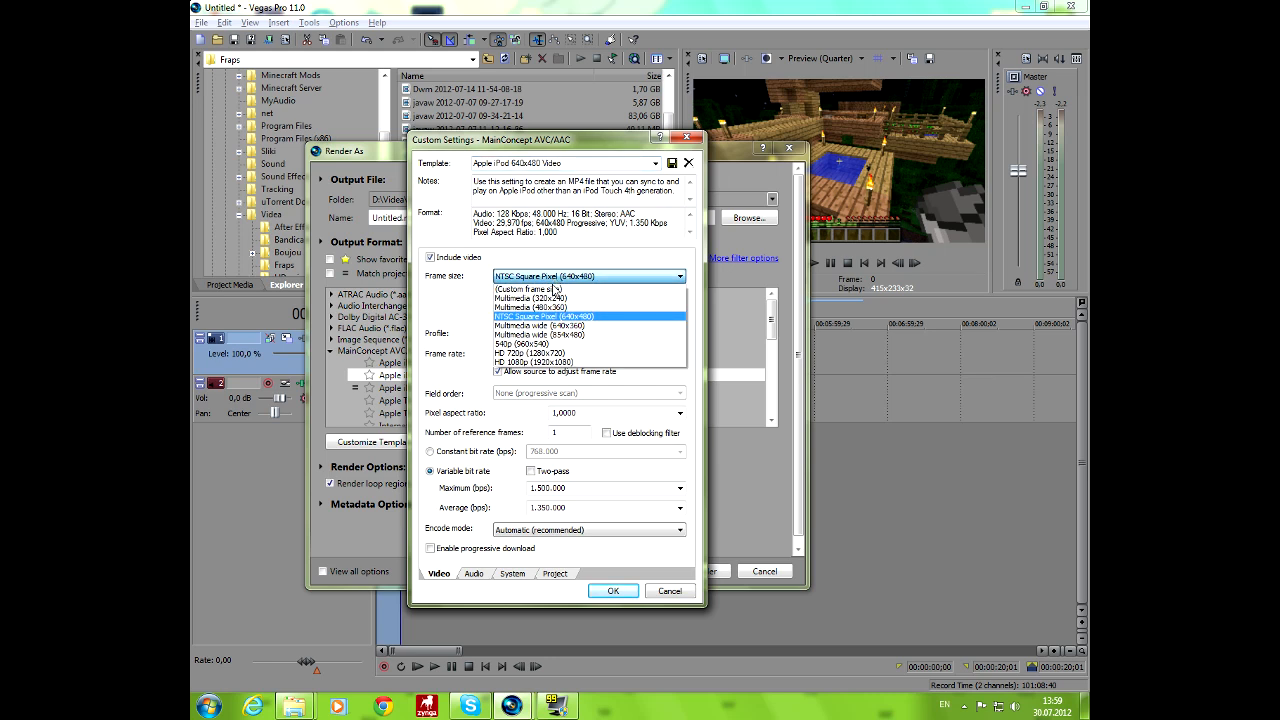
Step: Set video to 1280x720, Main profile, 29.970 fps NTSC, and progressive scan field order
{"action": "left_click", "coordinate": [560, 362]}
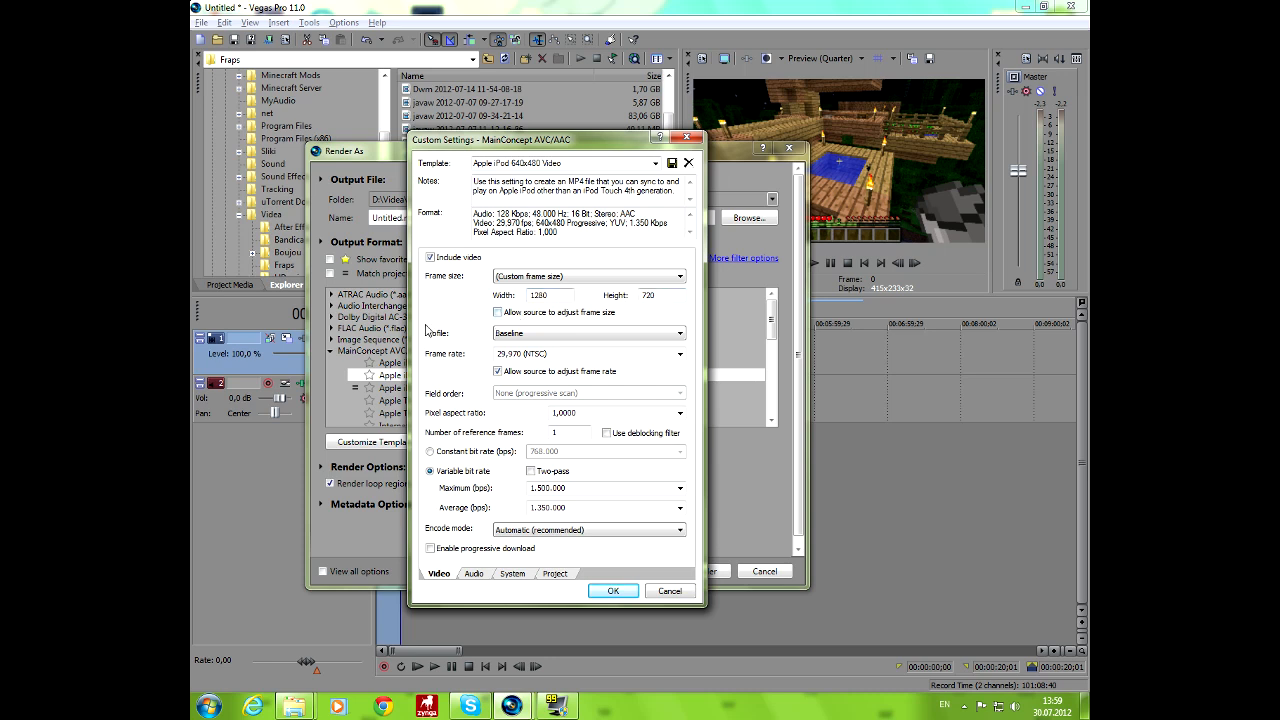
{"action": "left_click", "coordinate": [679, 333]}
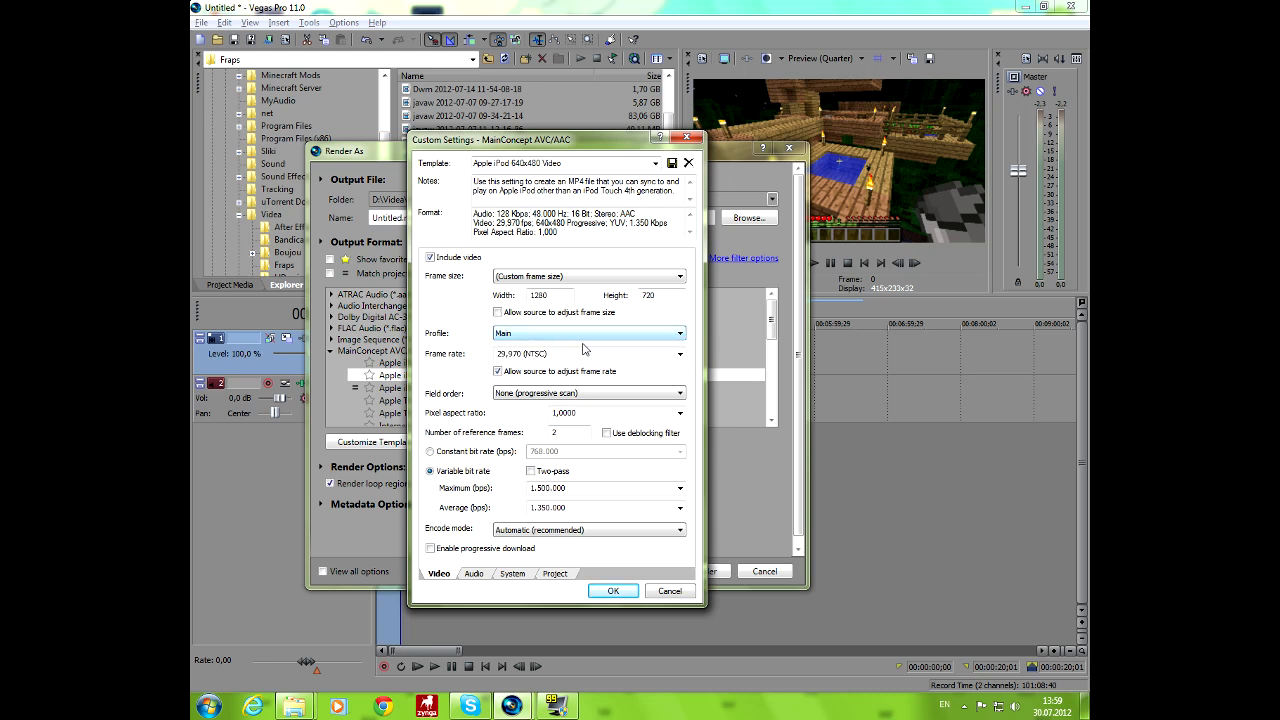
{"action": "left_click", "coordinate": [680, 353]}
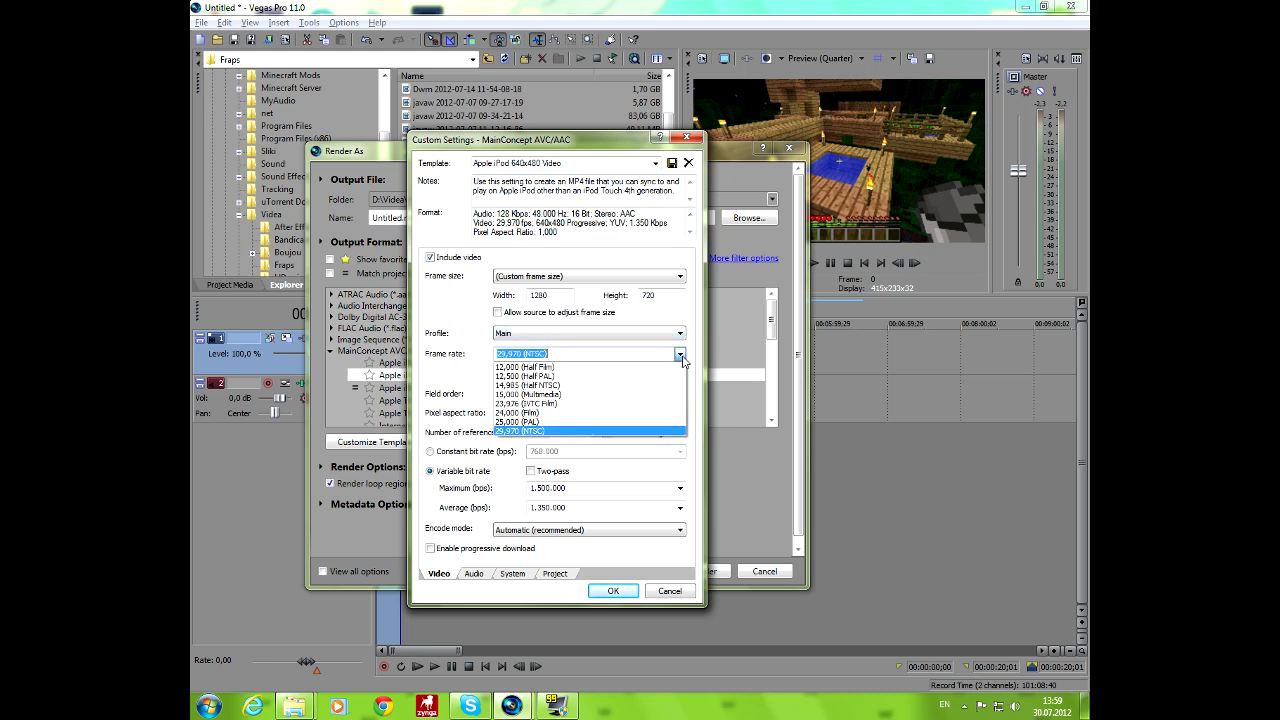
{"action": "left_click", "coordinate": [520, 431]}
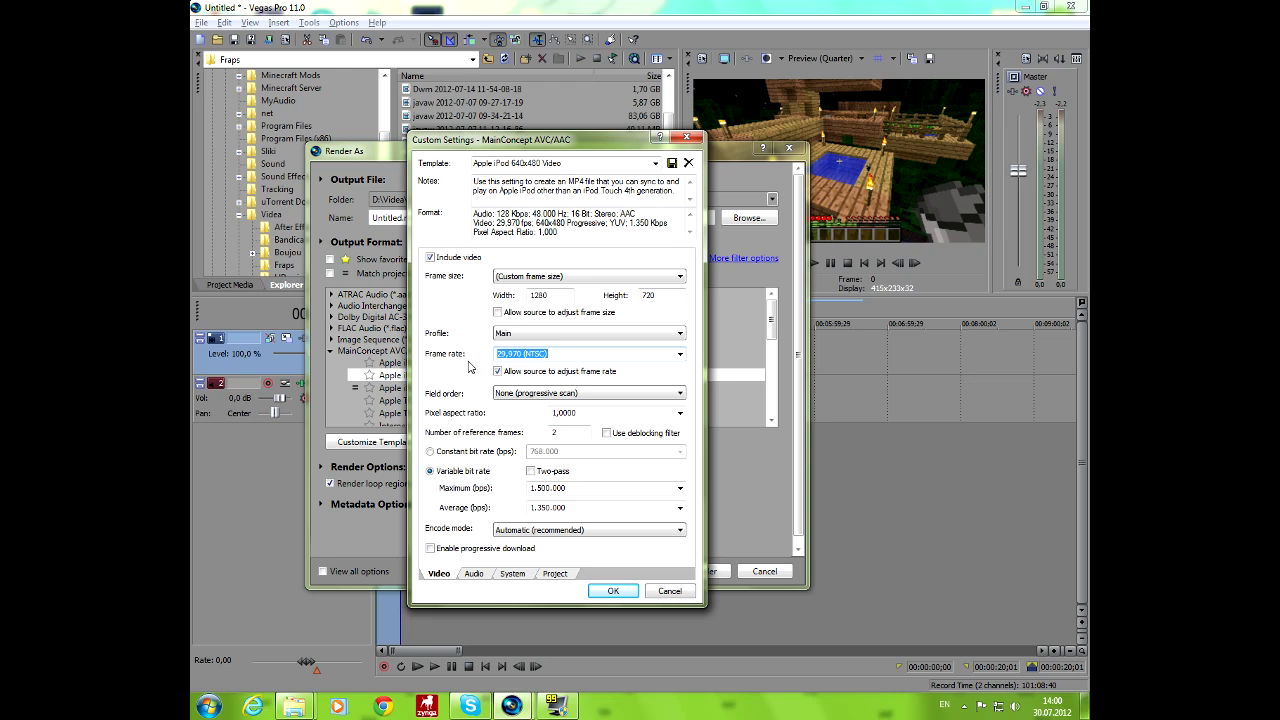
{"action": "left_click", "coordinate": [680, 392]}
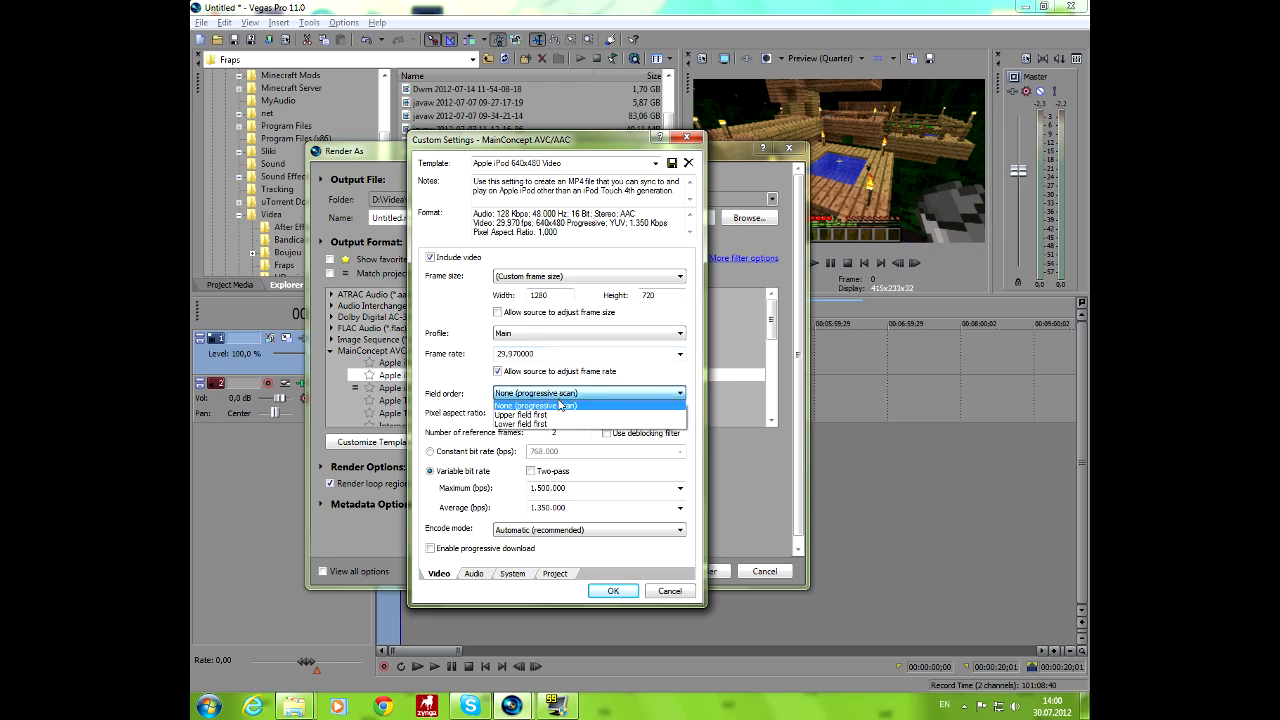
{"action": "left_click", "coordinate": [534, 405]}
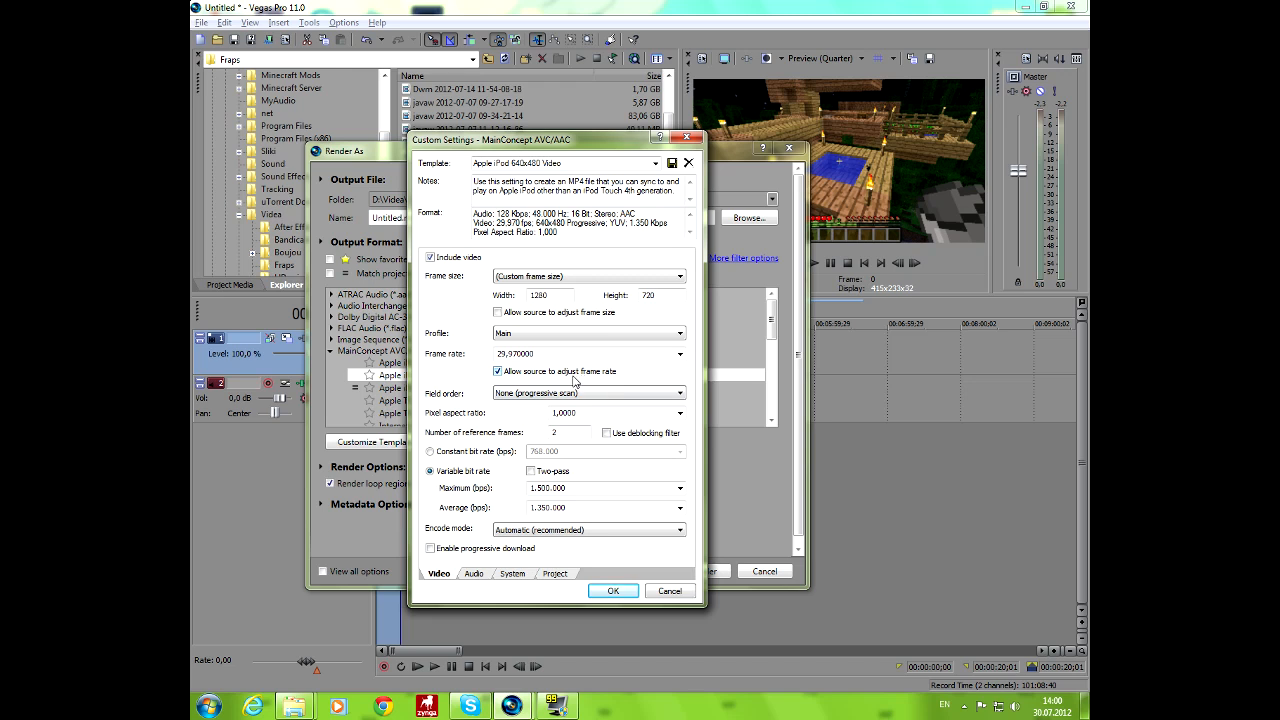
{"action": "mouse_move", "coordinate": [615, 407]}
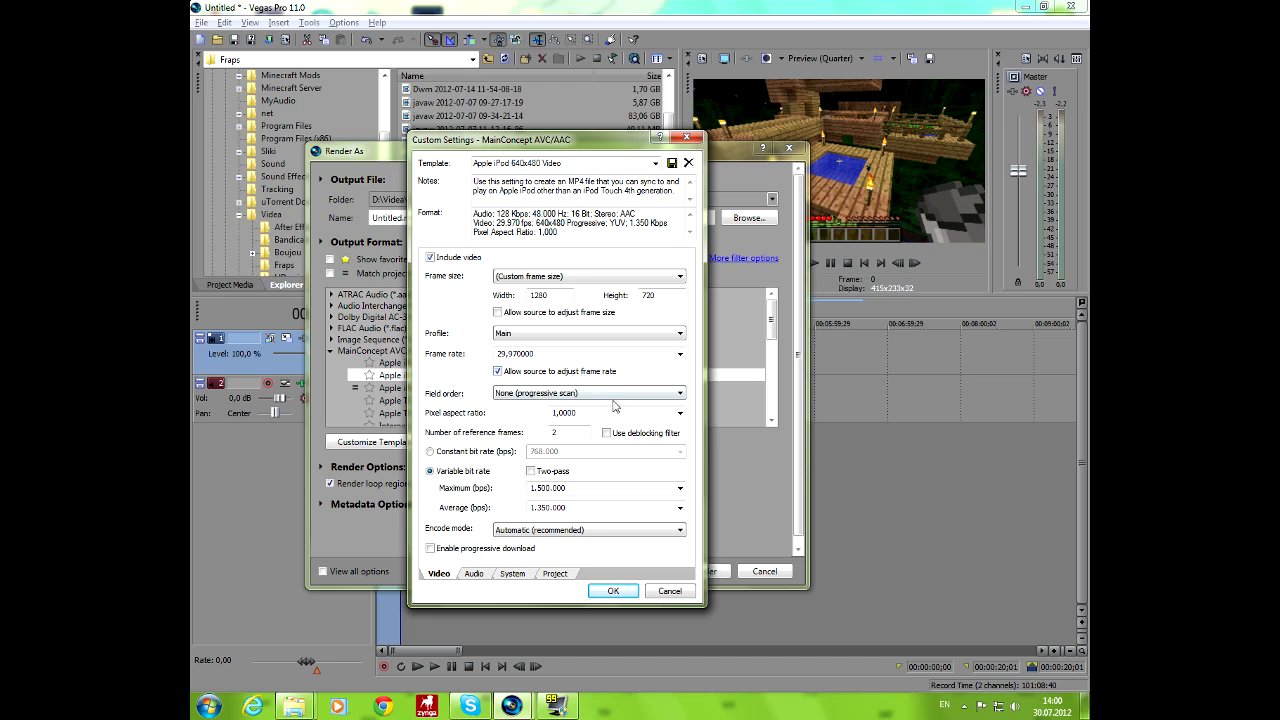
{"action": "mouse_move", "coordinate": [518, 545]}
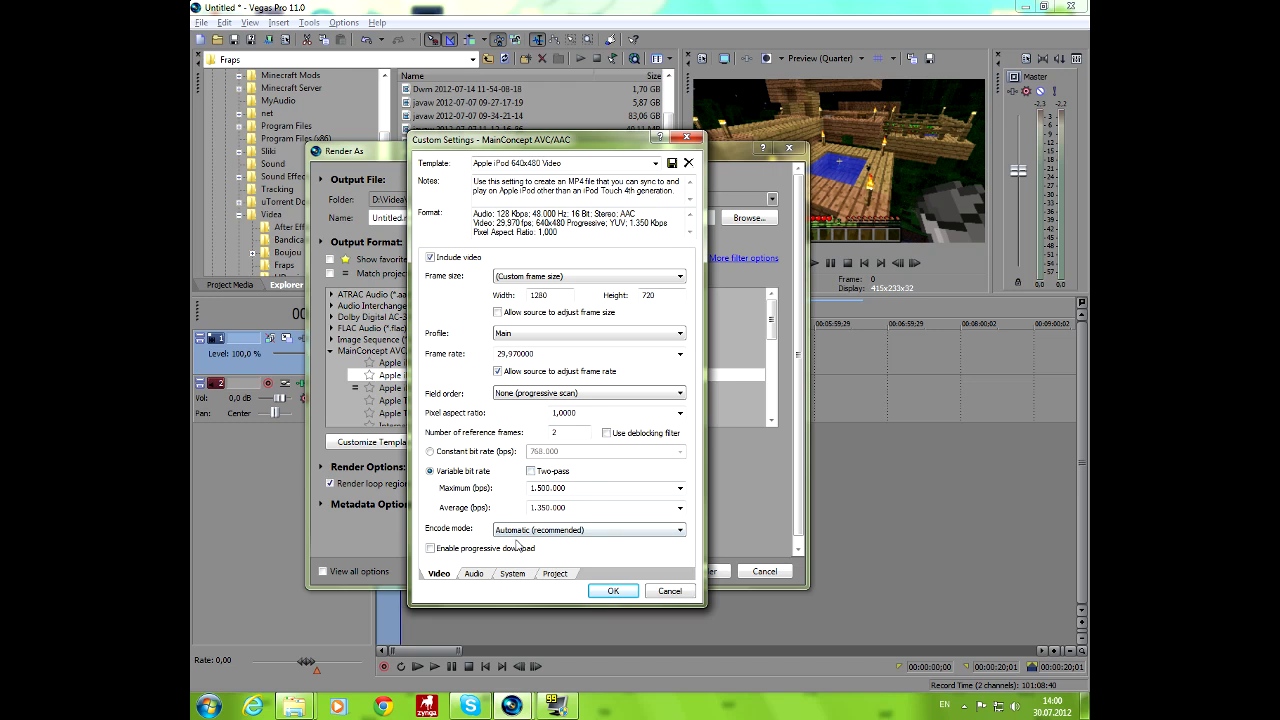
{"action": "mouse_move", "coordinate": [502, 472]}
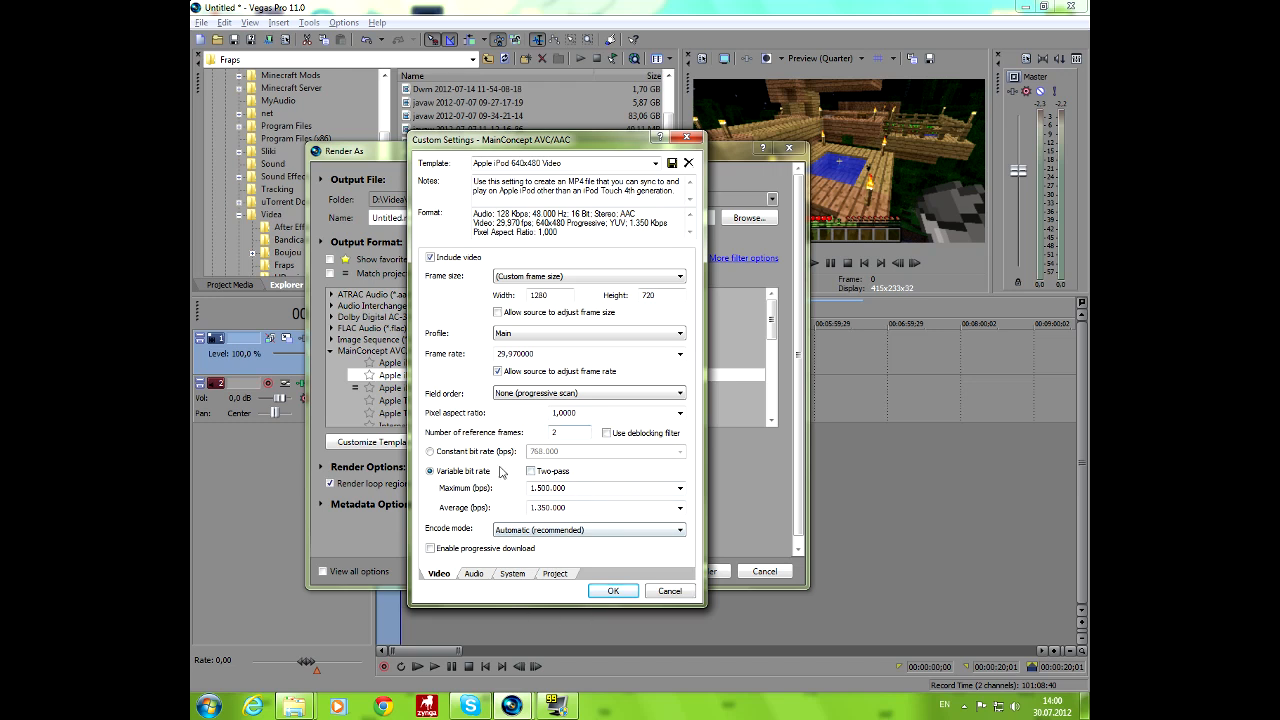
{"action": "mouse_move", "coordinate": [482, 582]}
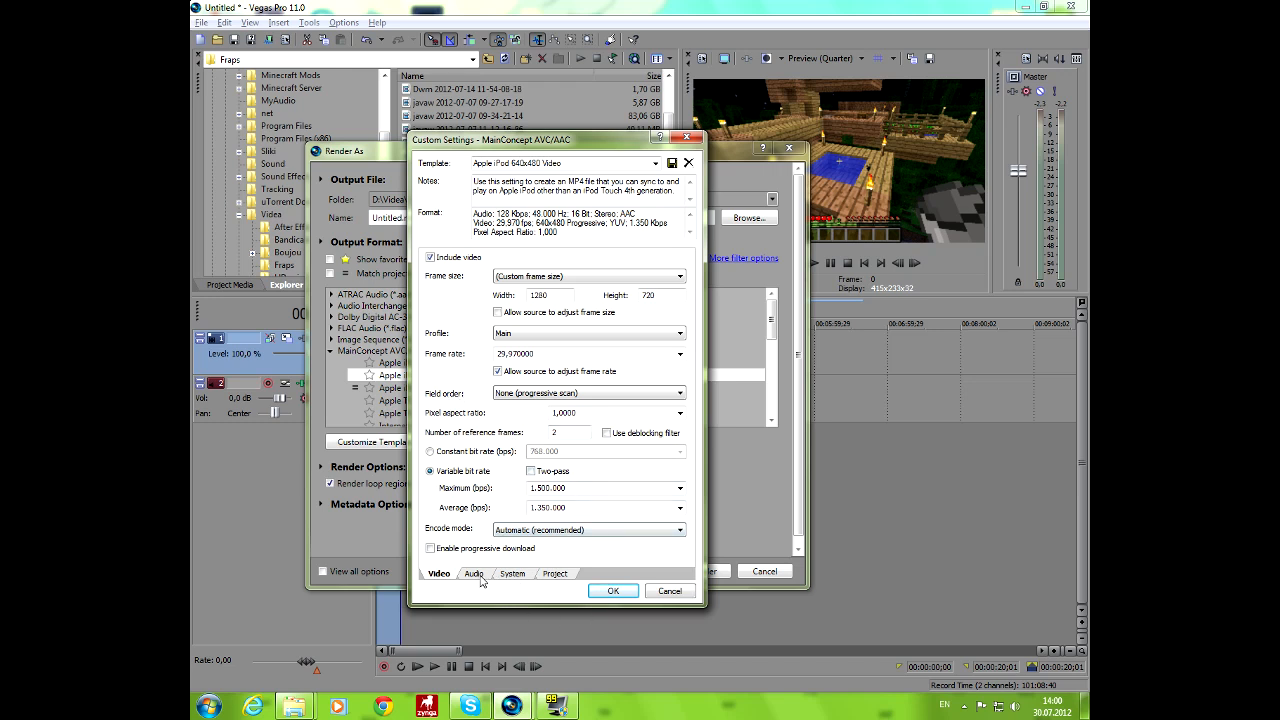
Step: Set audio bit rate to 192,000 bps and project video rendering quality to Best
{"action": "left_click", "coordinate": [473, 573]}
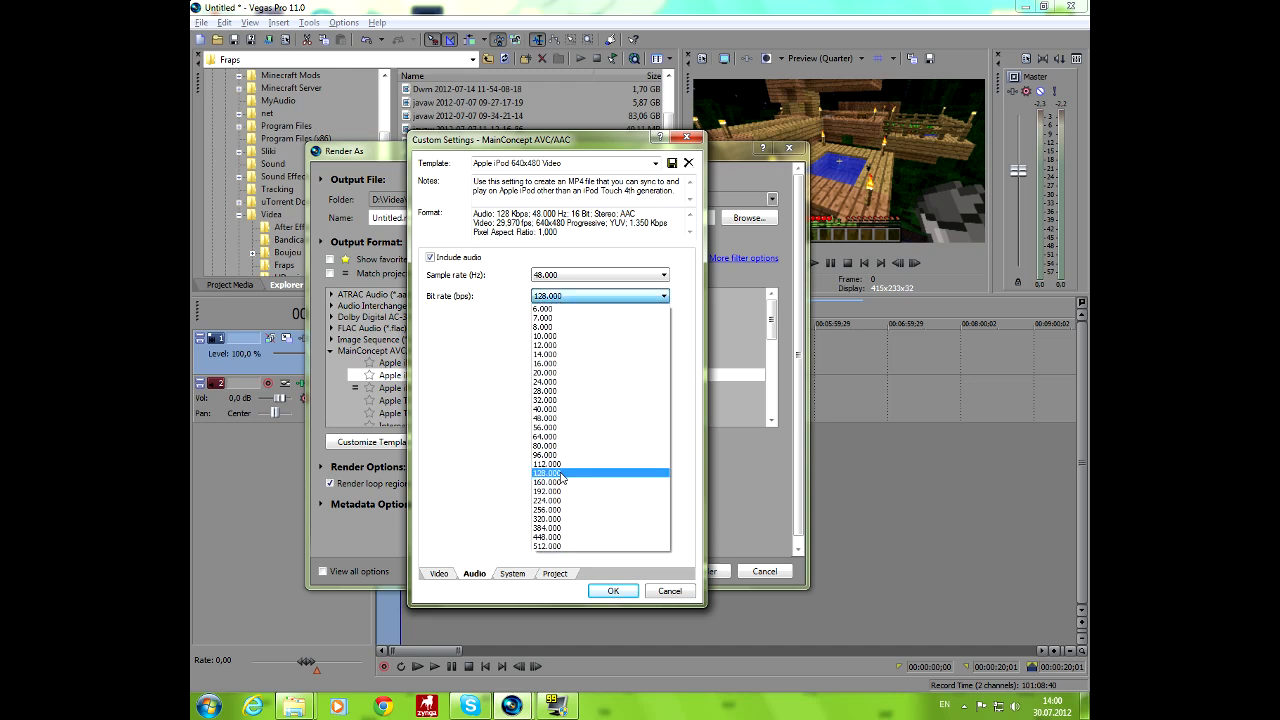
{"action": "left_click", "coordinate": [547, 491]}
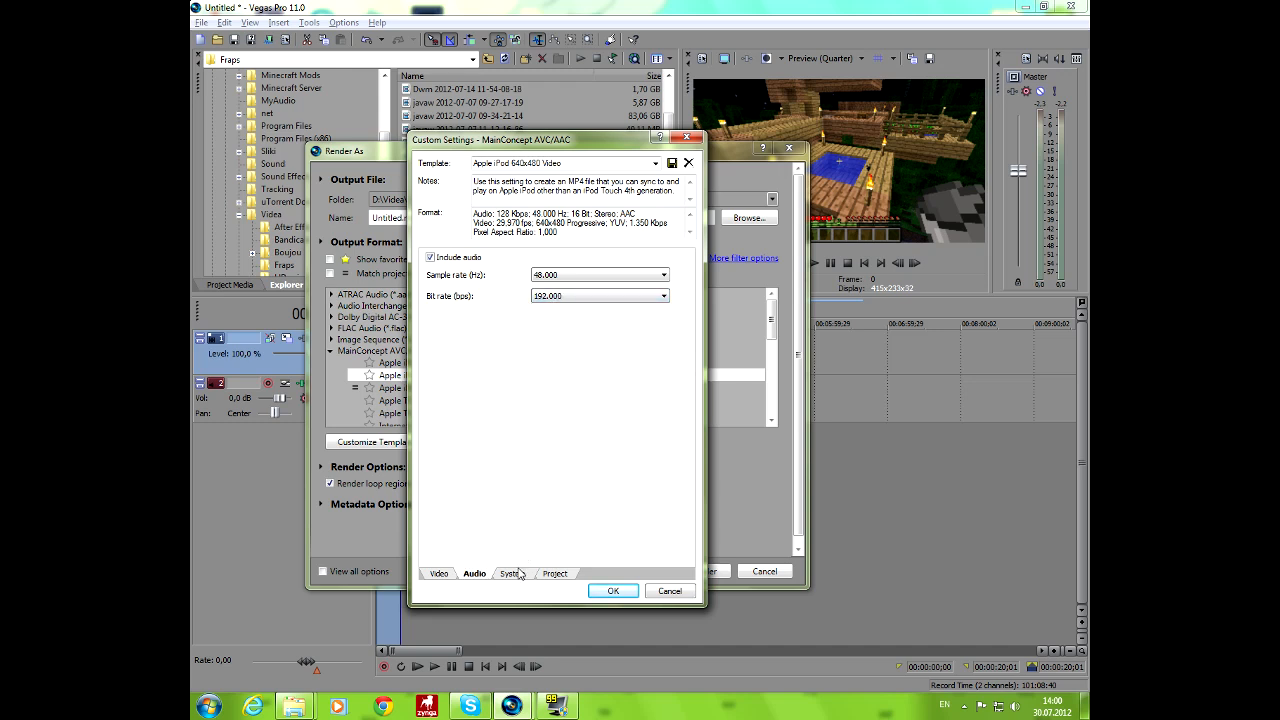
{"action": "left_click", "coordinate": [512, 573]}
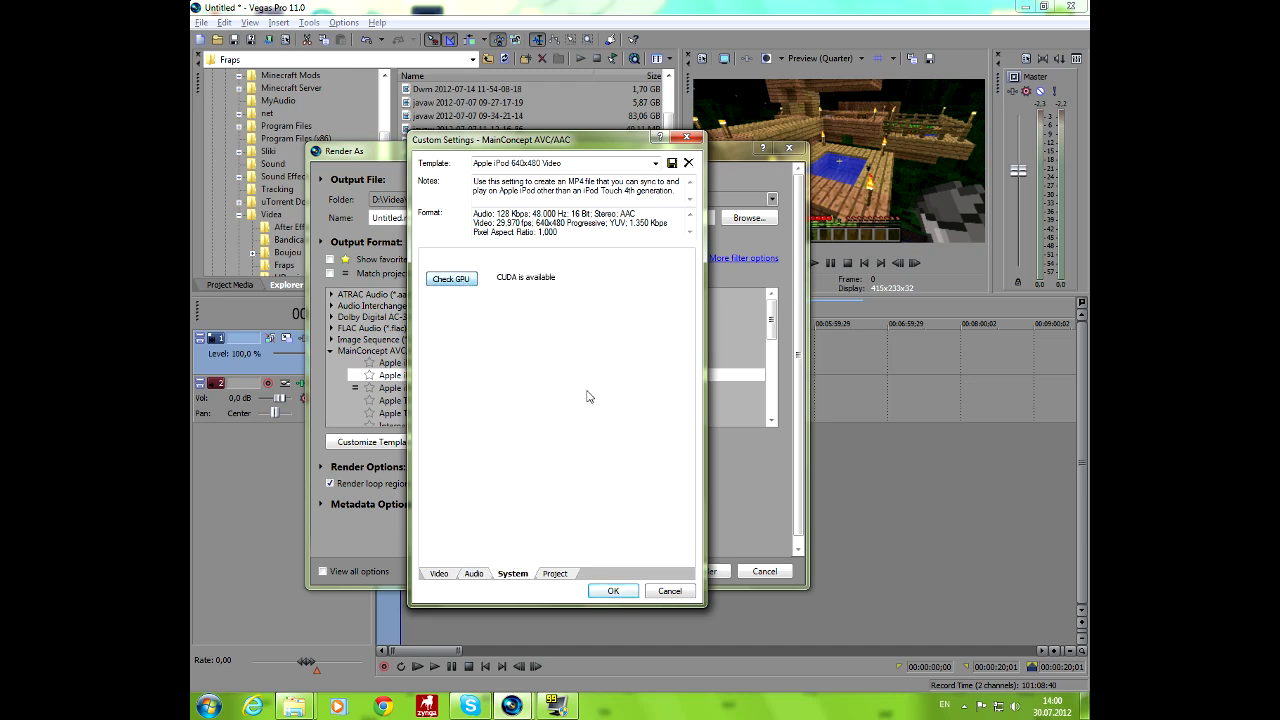
{"action": "left_click", "coordinate": [555, 573]}
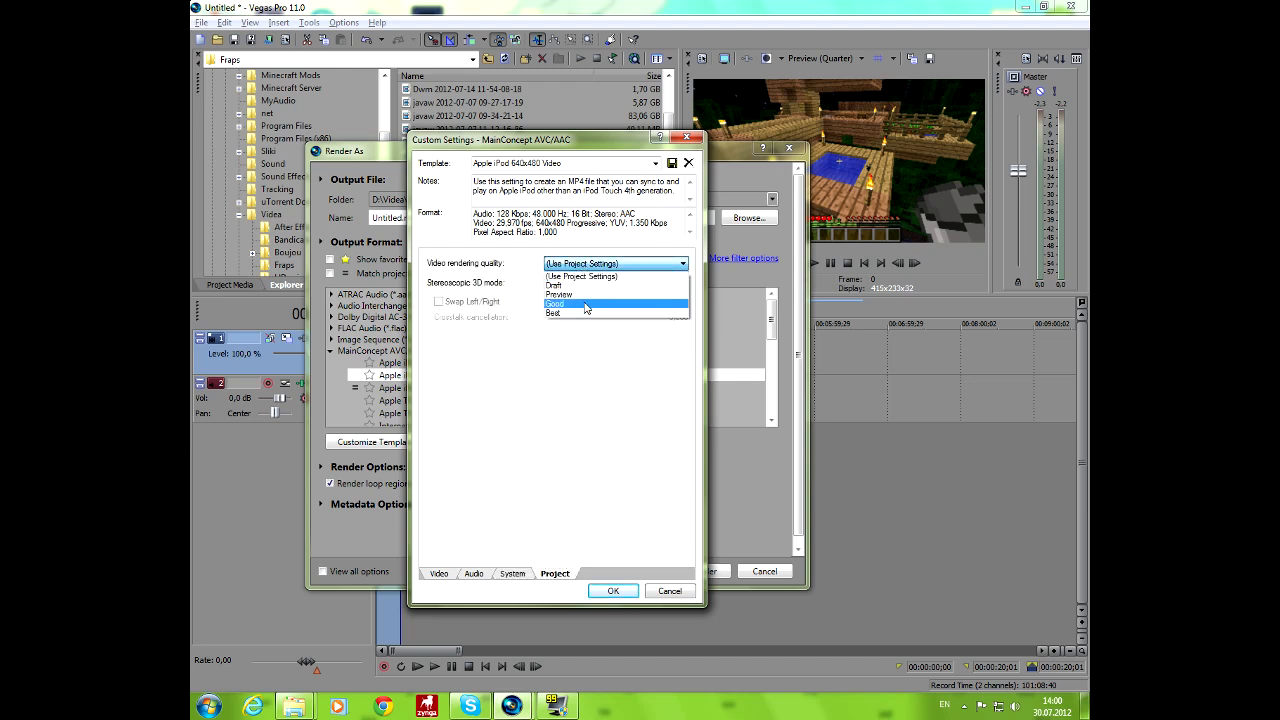
{"action": "left_click", "coordinate": [553, 313]}
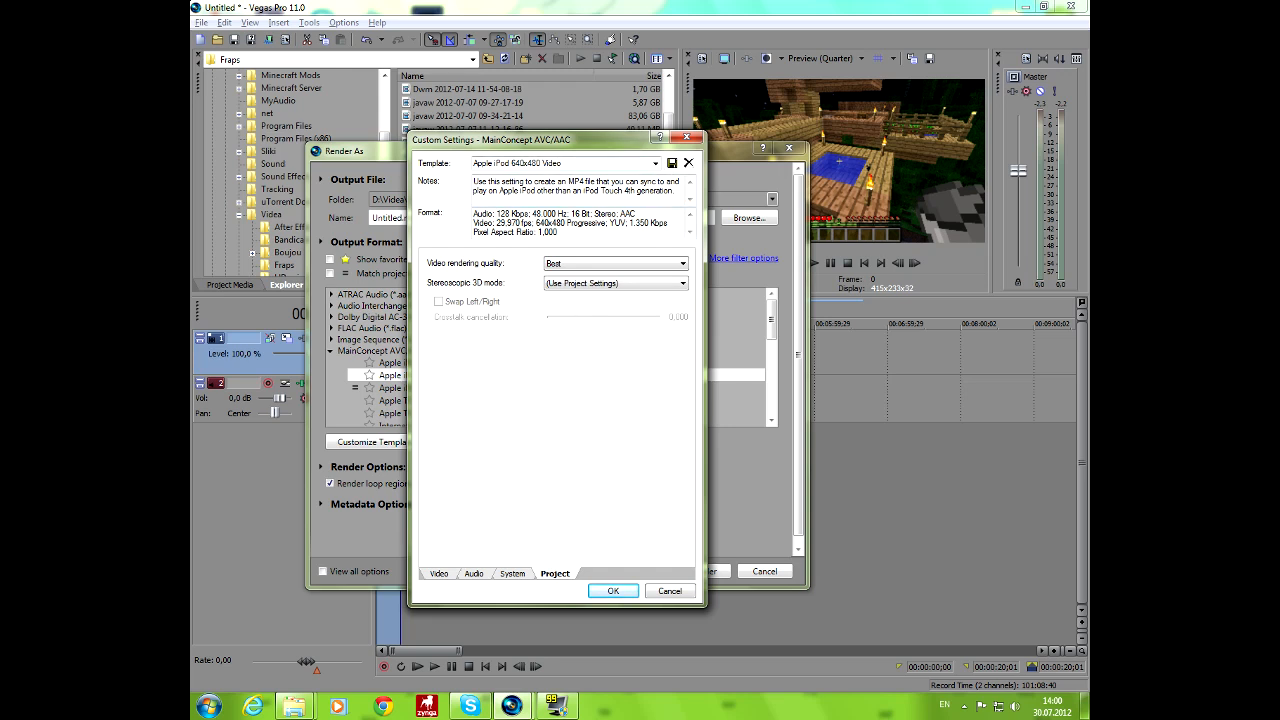
{"action": "mouse_move", "coordinate": [433, 555]}
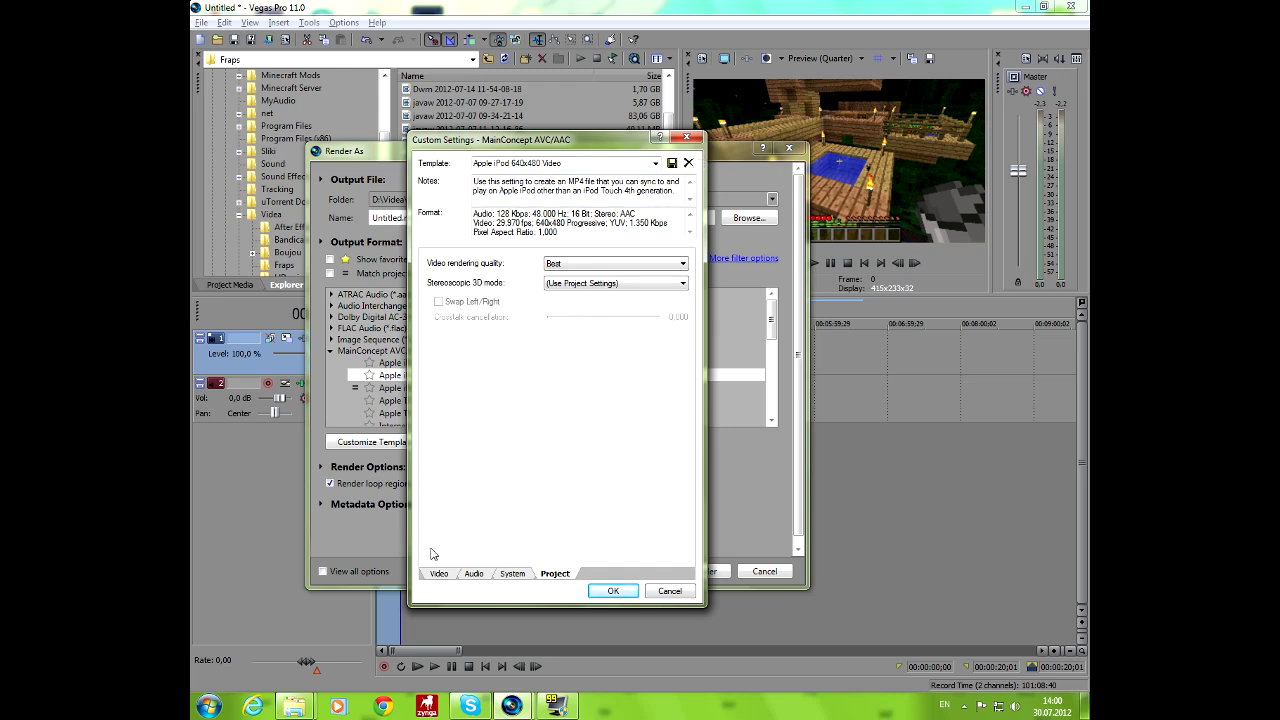
{"action": "left_click", "coordinate": [438, 573]}
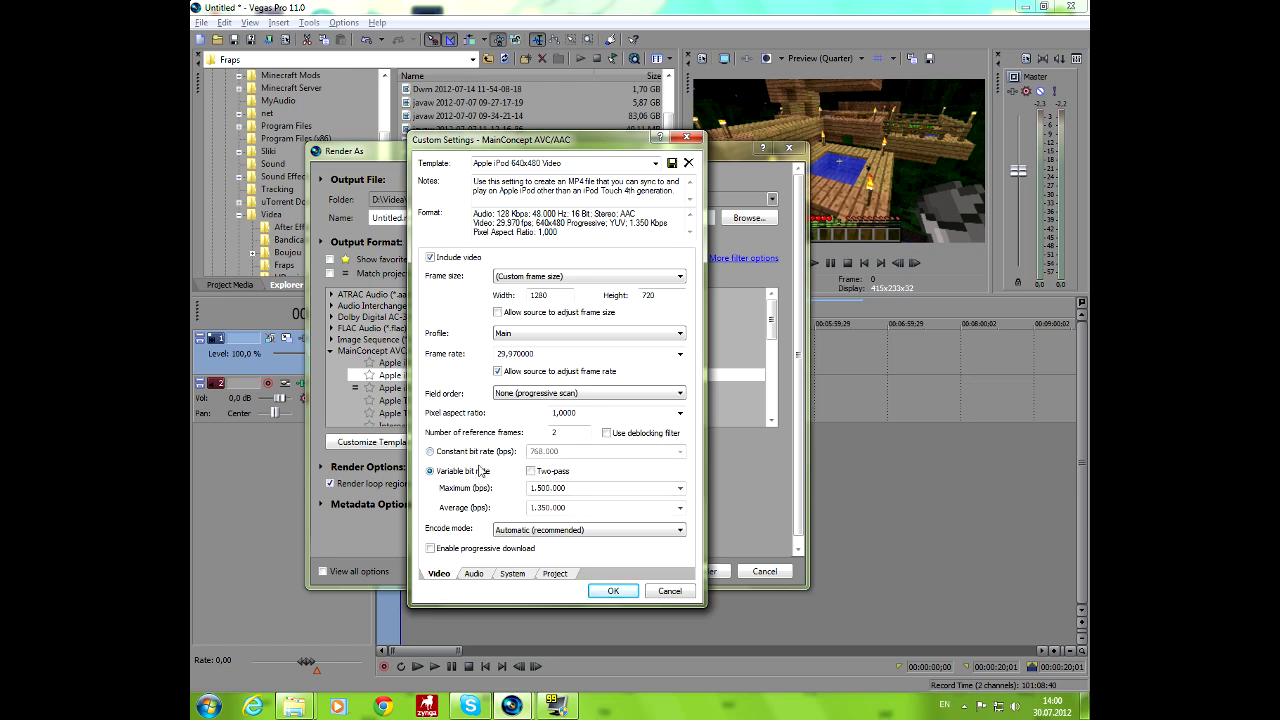
Step: Choose variable bit rate with a 2,000,000 bps average and 4,000,000 bps maximum
{"action": "left_click", "coordinate": [430, 451]}
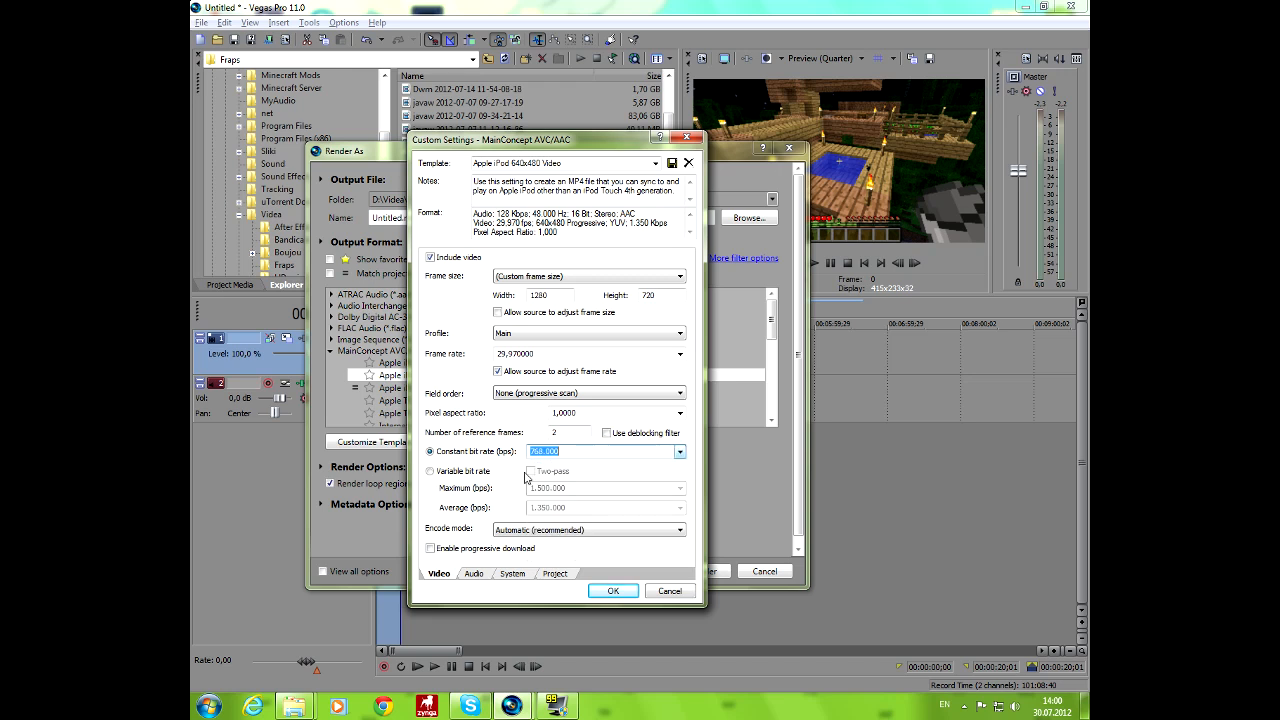
{"action": "left_click", "coordinate": [430, 471]}
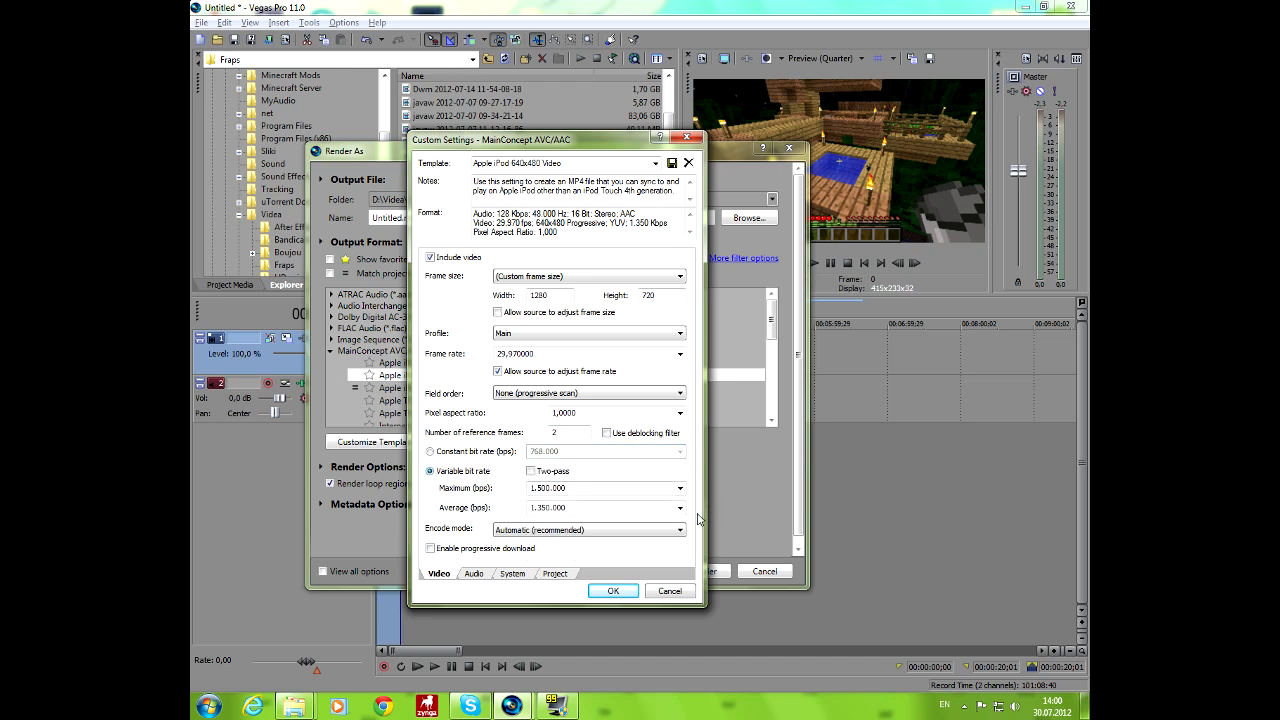
{"action": "left_click", "coordinate": [680, 488]}
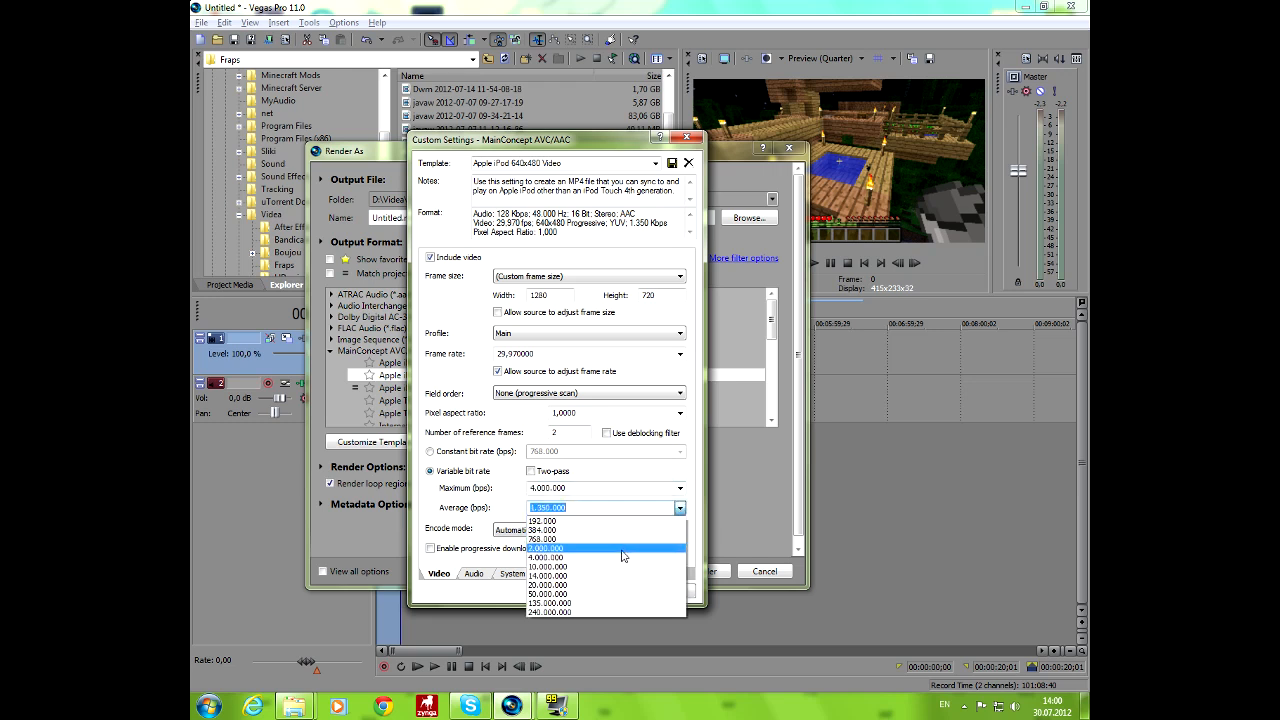
{"action": "left_click", "coordinate": [546, 557]}
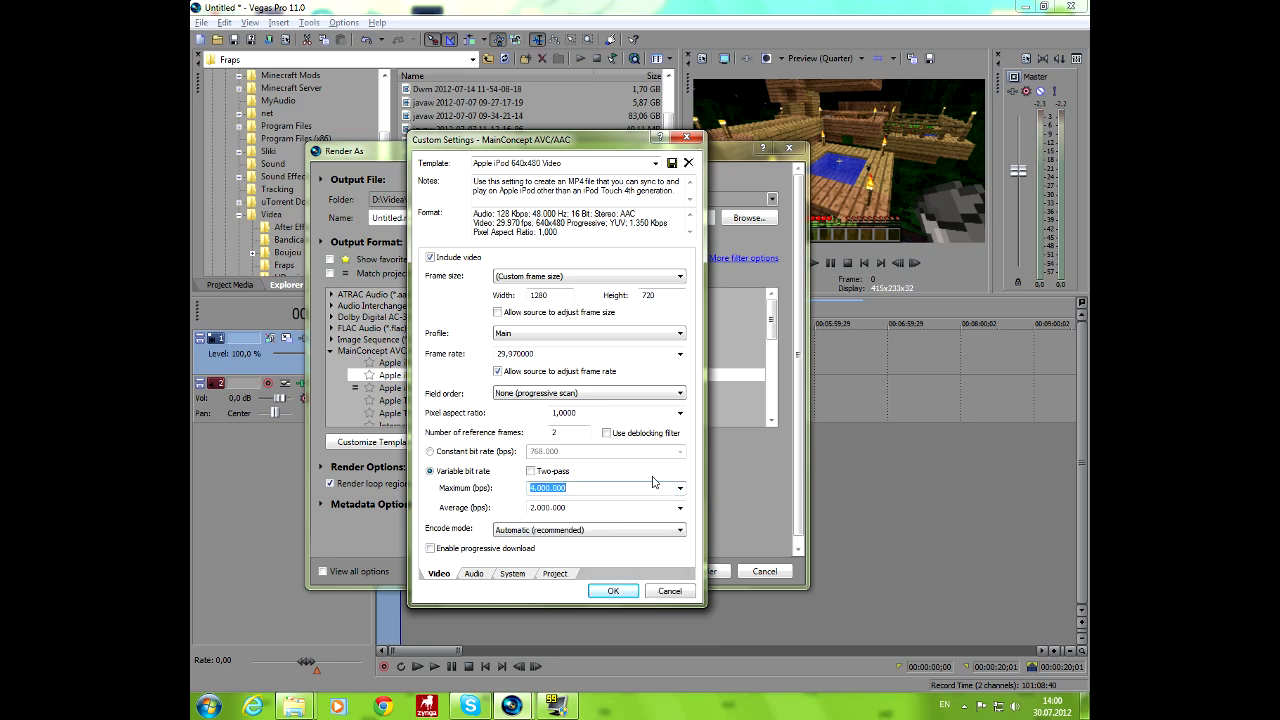
{"action": "triple_click", "coordinate": [547, 507]}
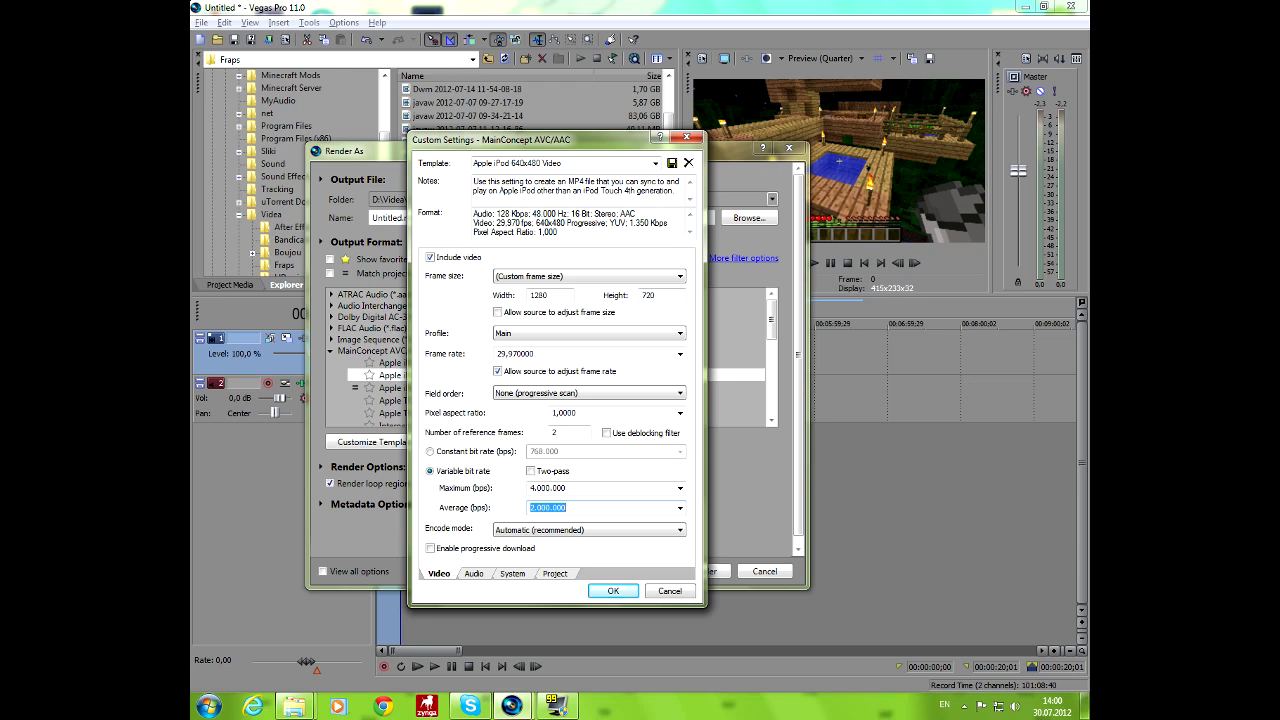
{"action": "mouse_move", "coordinate": [255, 514]}
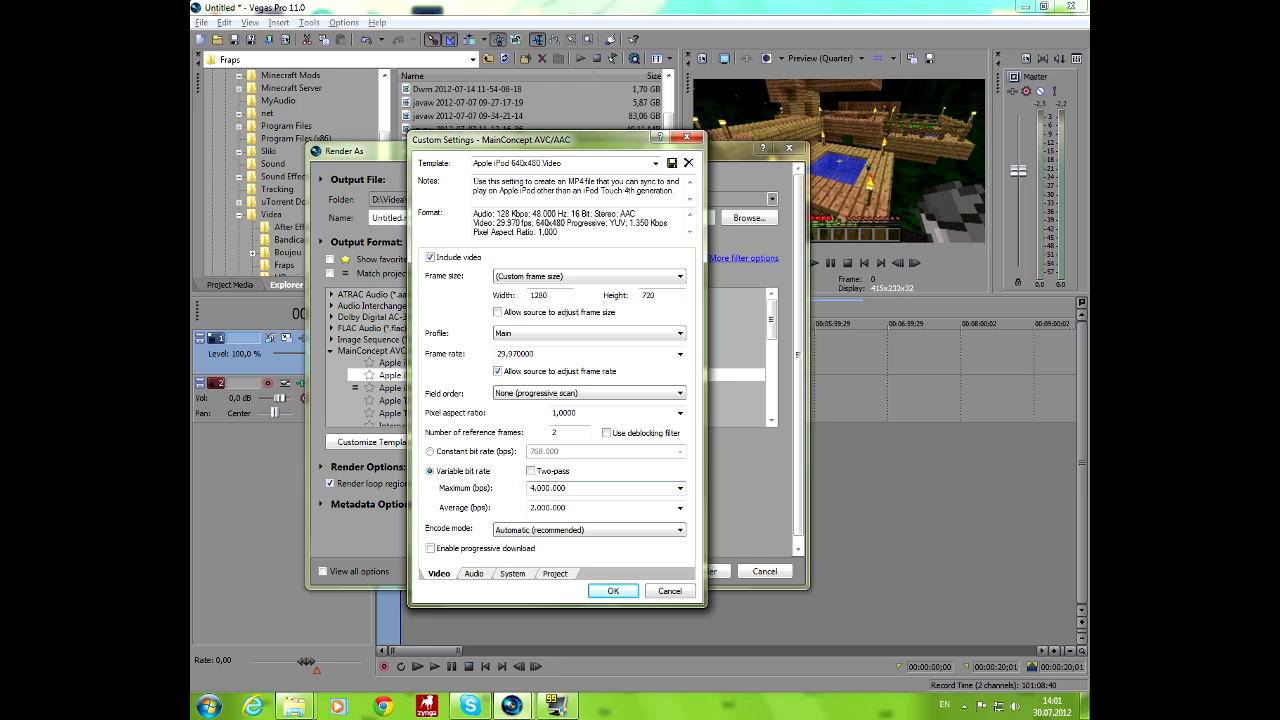
{"action": "left_click", "coordinate": [600, 507]}
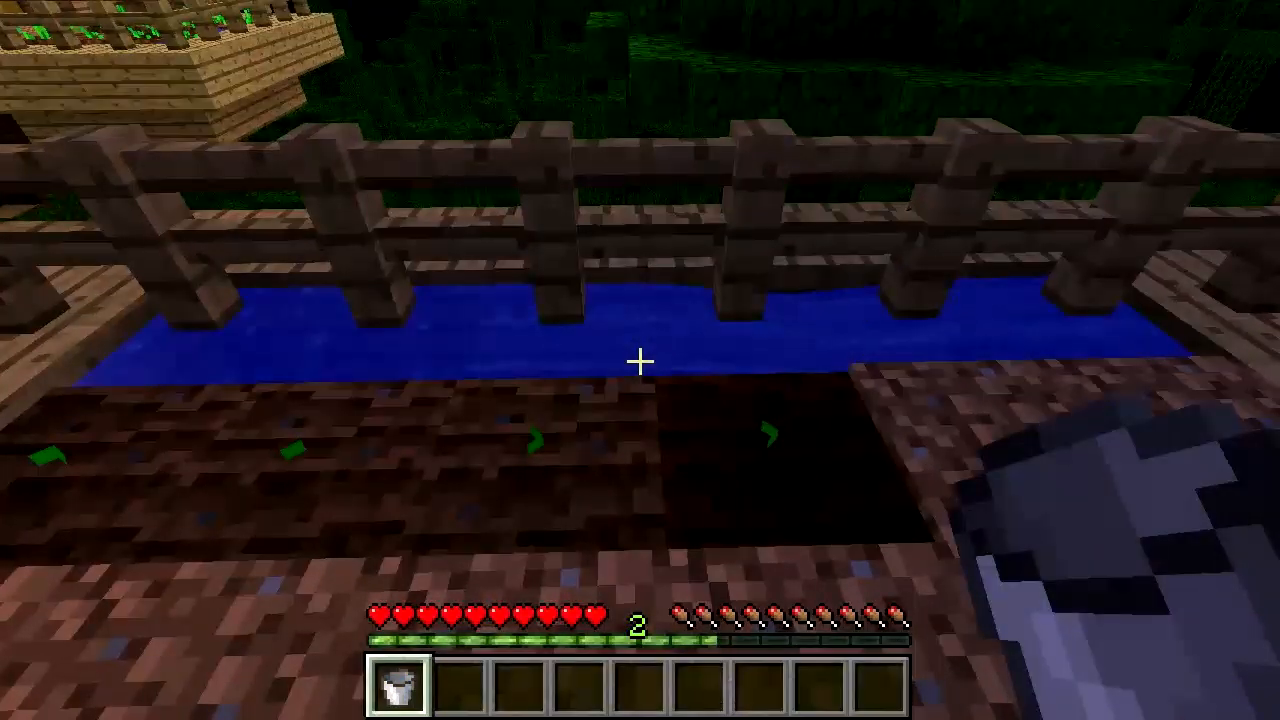
{"action": "mouse_move", "coordinate": [640, 360]}
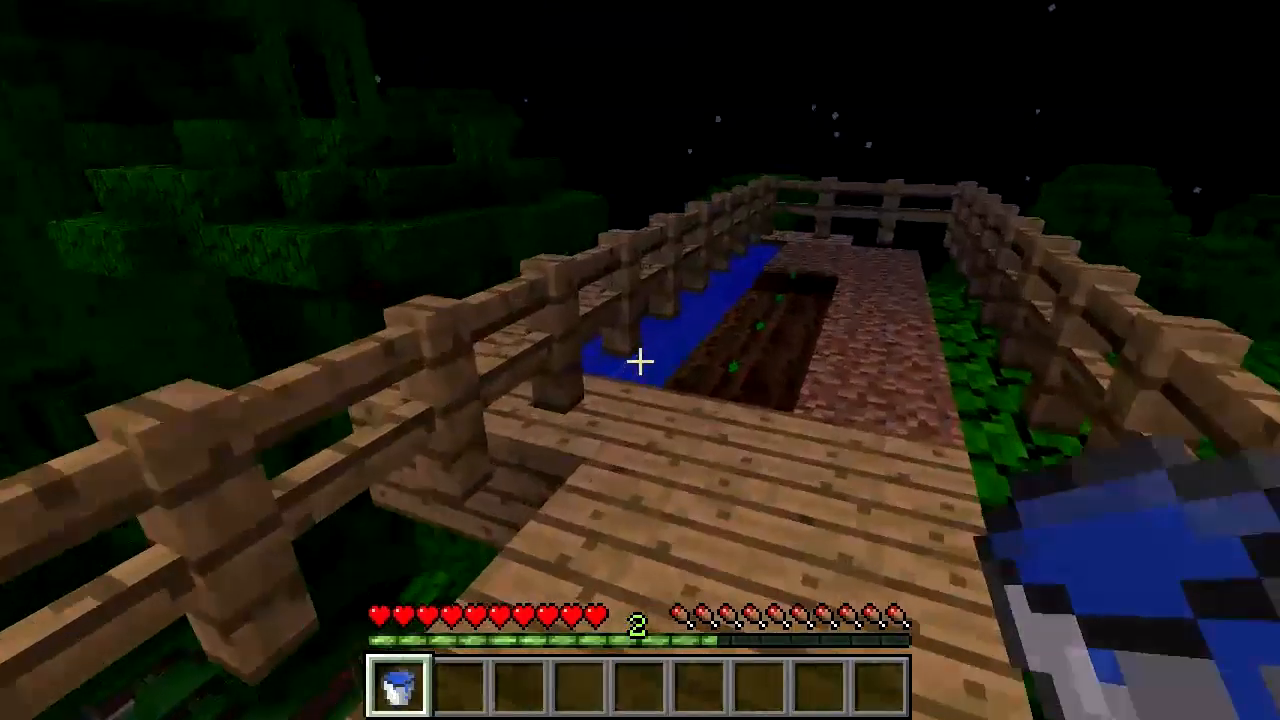
{"action": "mouse_move", "coordinate": [640, 360]}
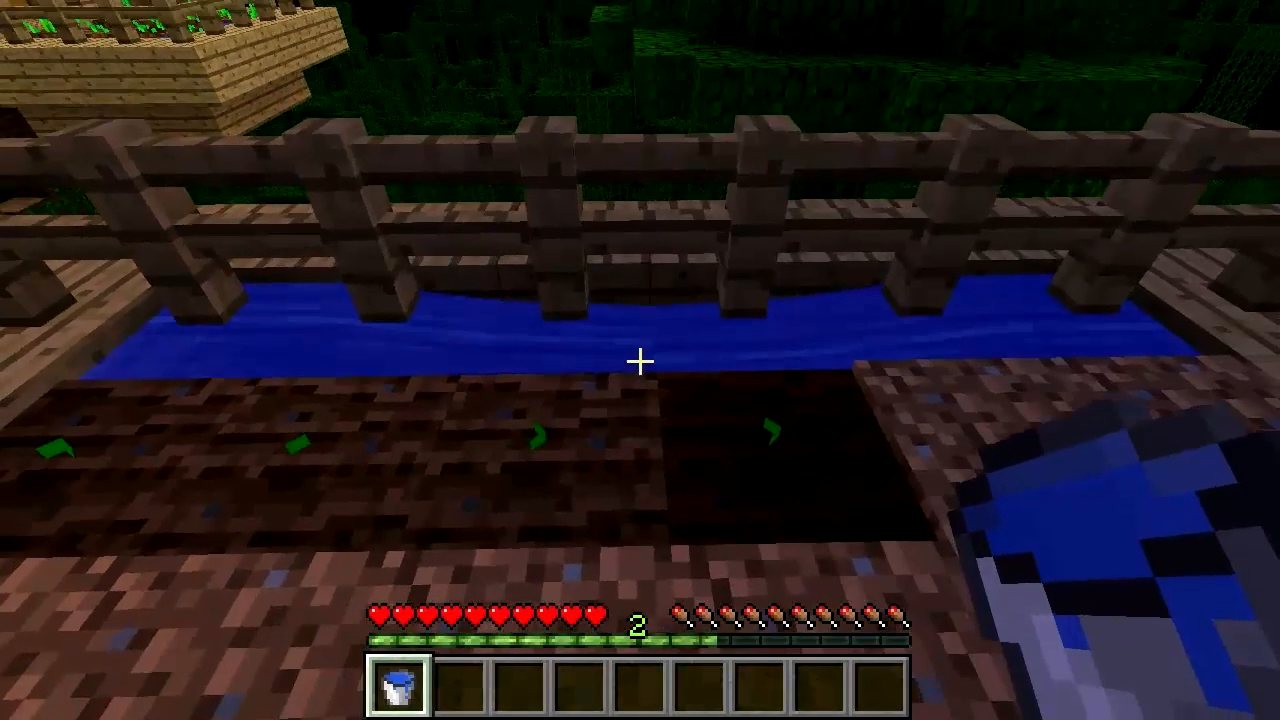
{"action": "mouse_move", "coordinate": [640, 360]}
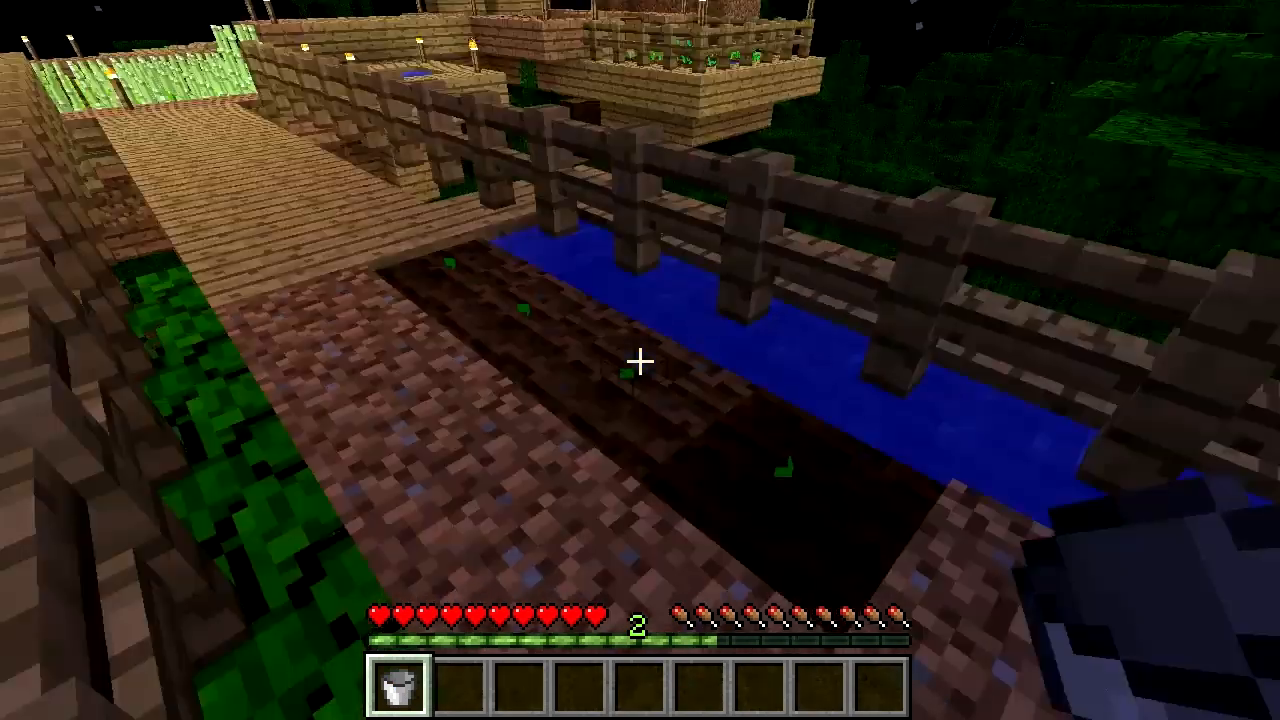
{"action": "mouse_move", "coordinate": [640, 360]}
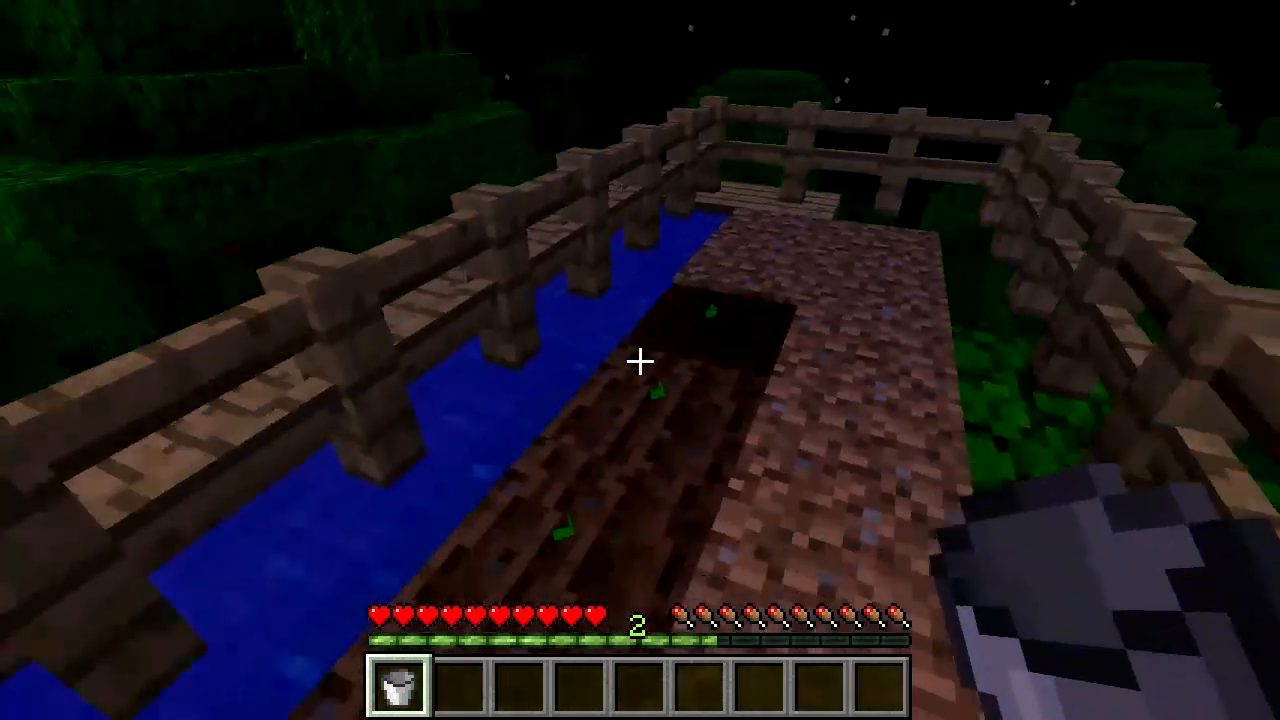
{"action": "mouse_move", "coordinate": [640, 360]}
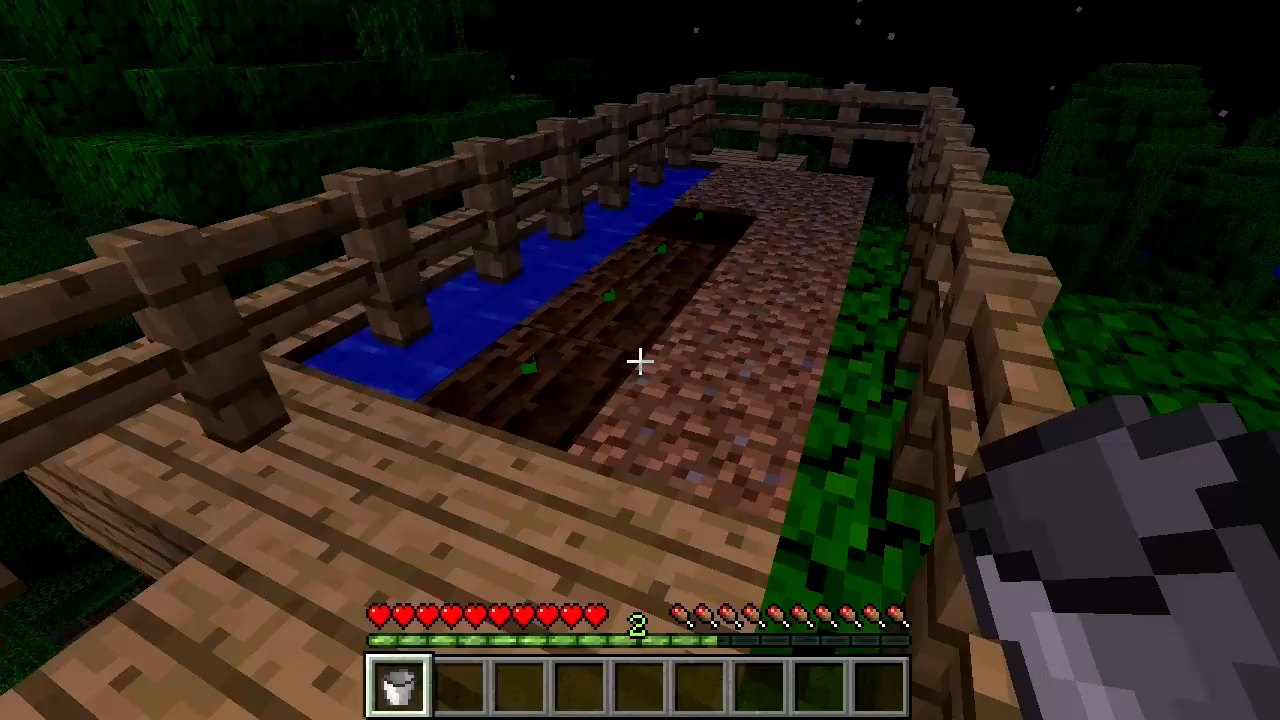
{"action": "mouse_move", "coordinate": [640, 360]}
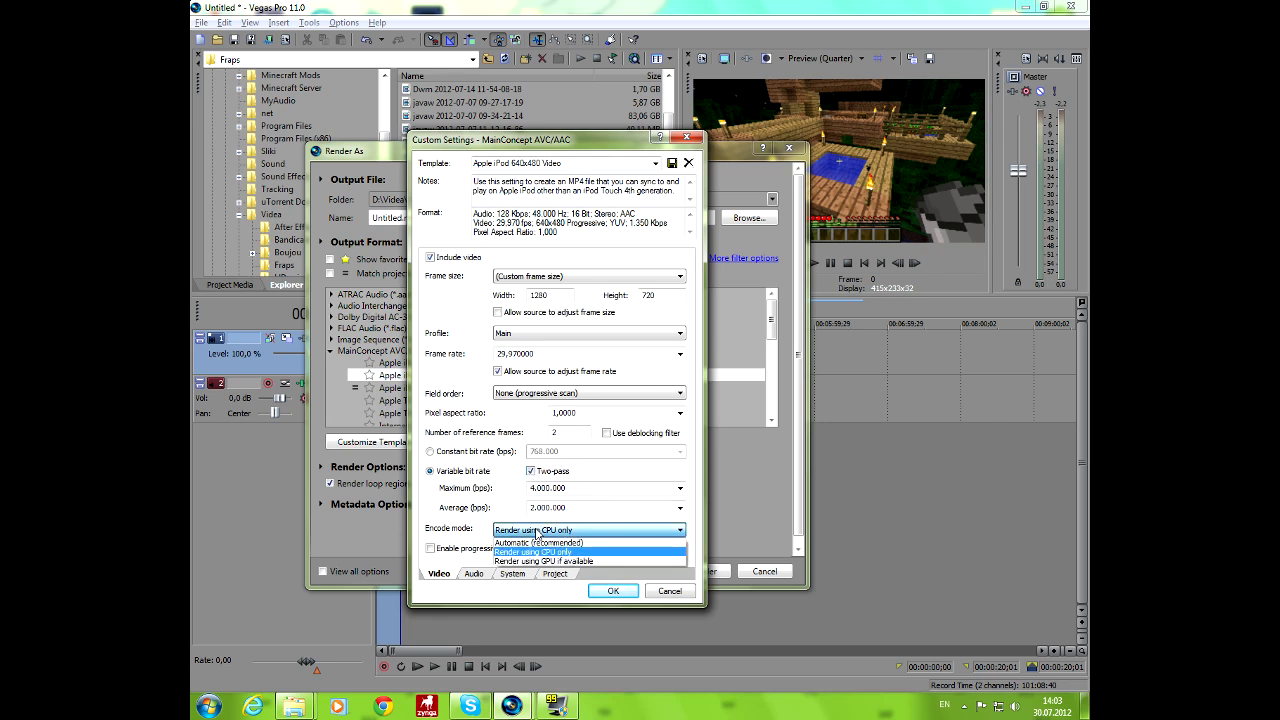
Step: Set the encode mode to Render using CPU only
{"action": "left_click", "coordinate": [538, 542]}
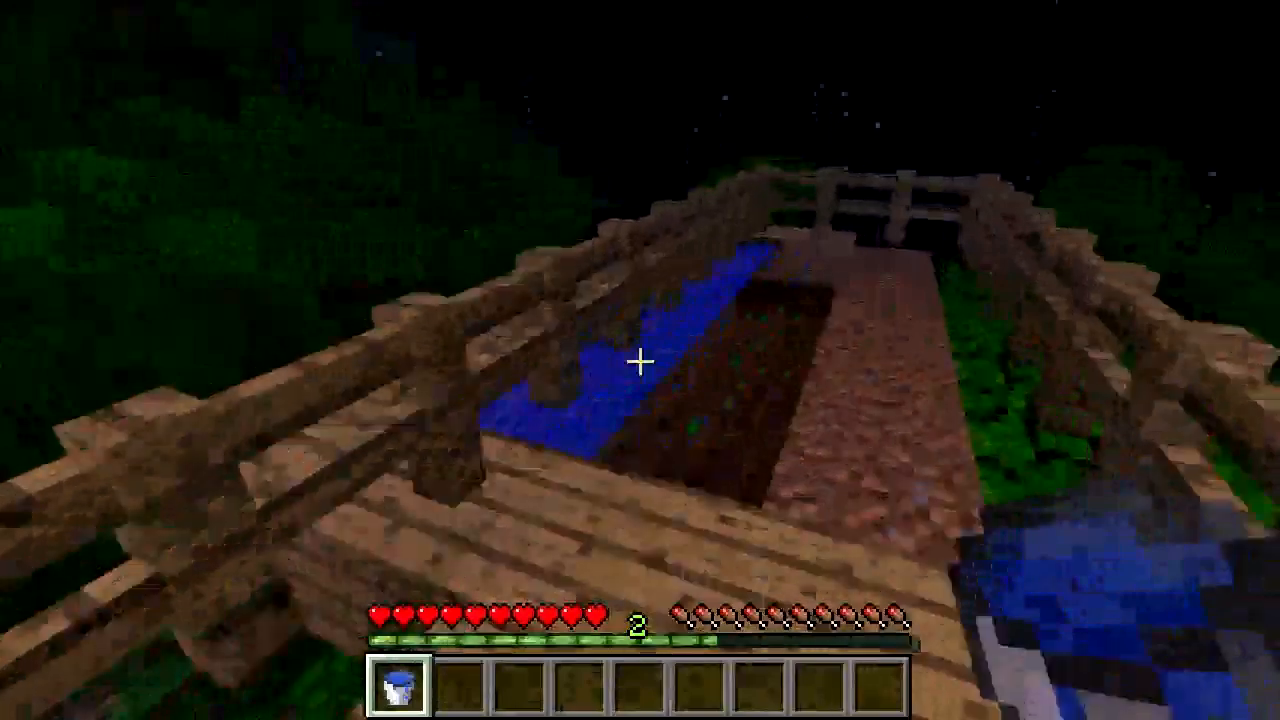
{"action": "mouse_move", "coordinate": [640, 360]}
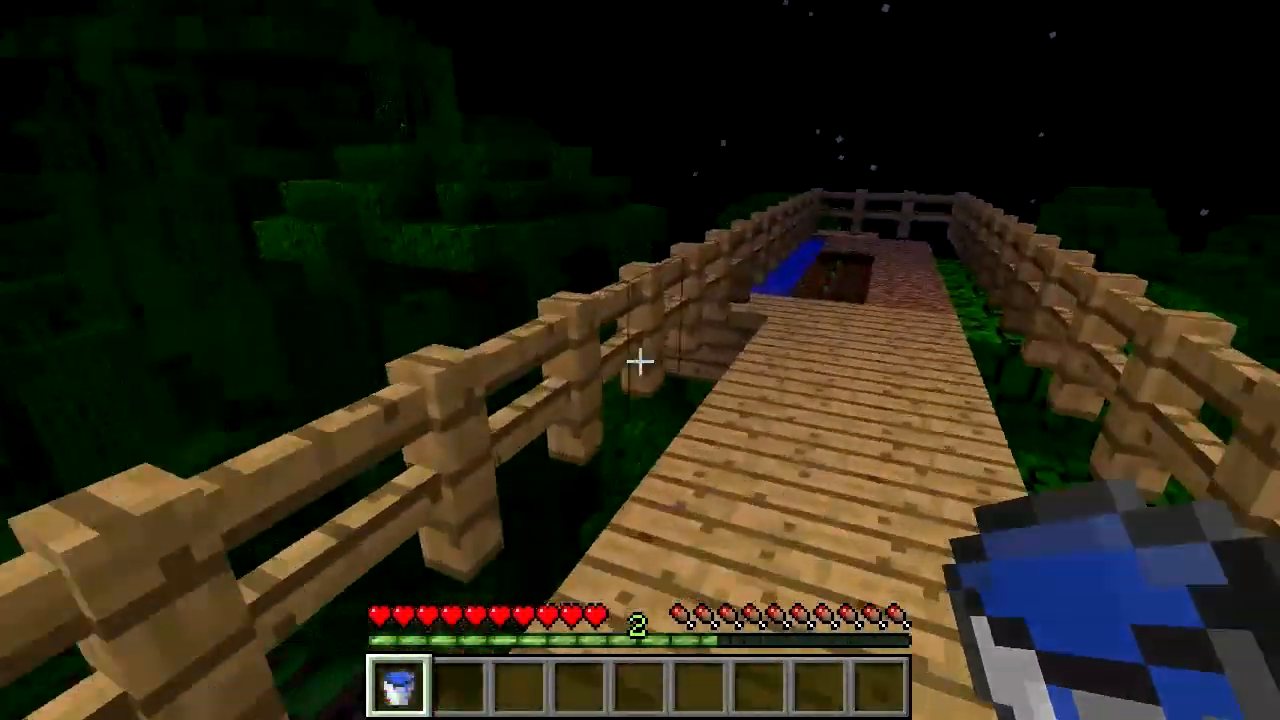
{"action": "mouse_move", "coordinate": [640, 360]}
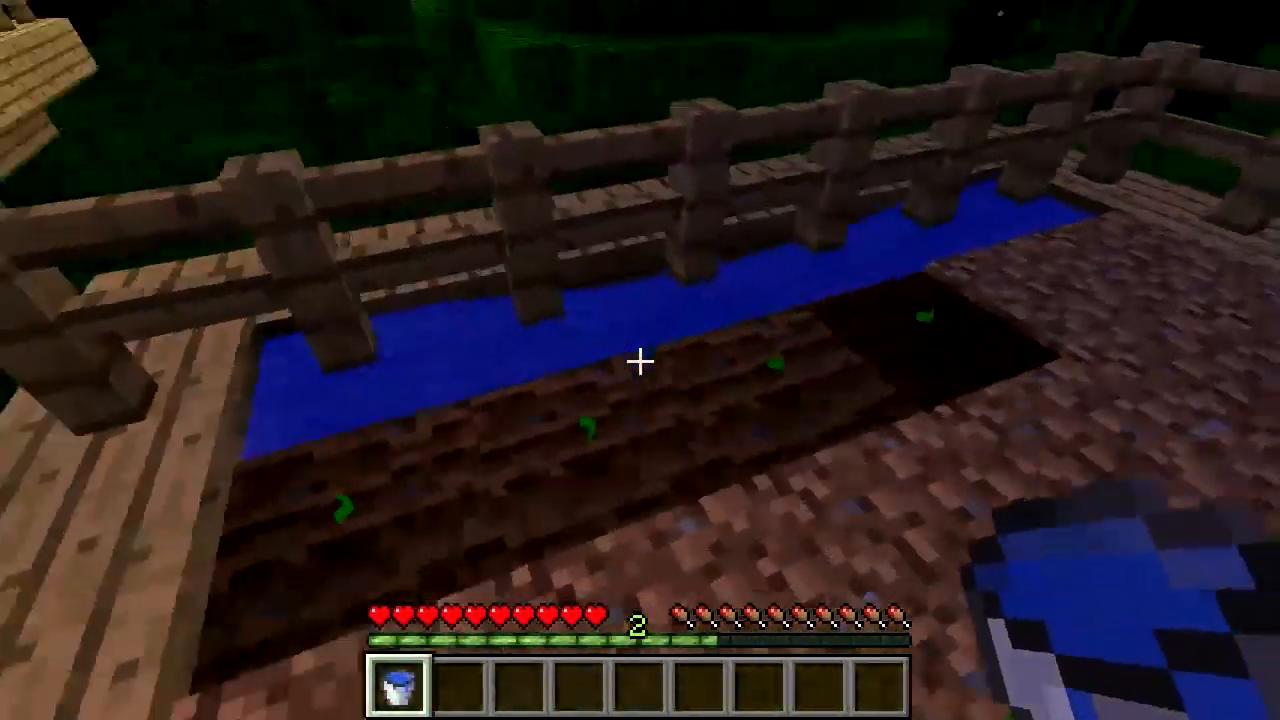
{"action": "mouse_move", "coordinate": [640, 360]}
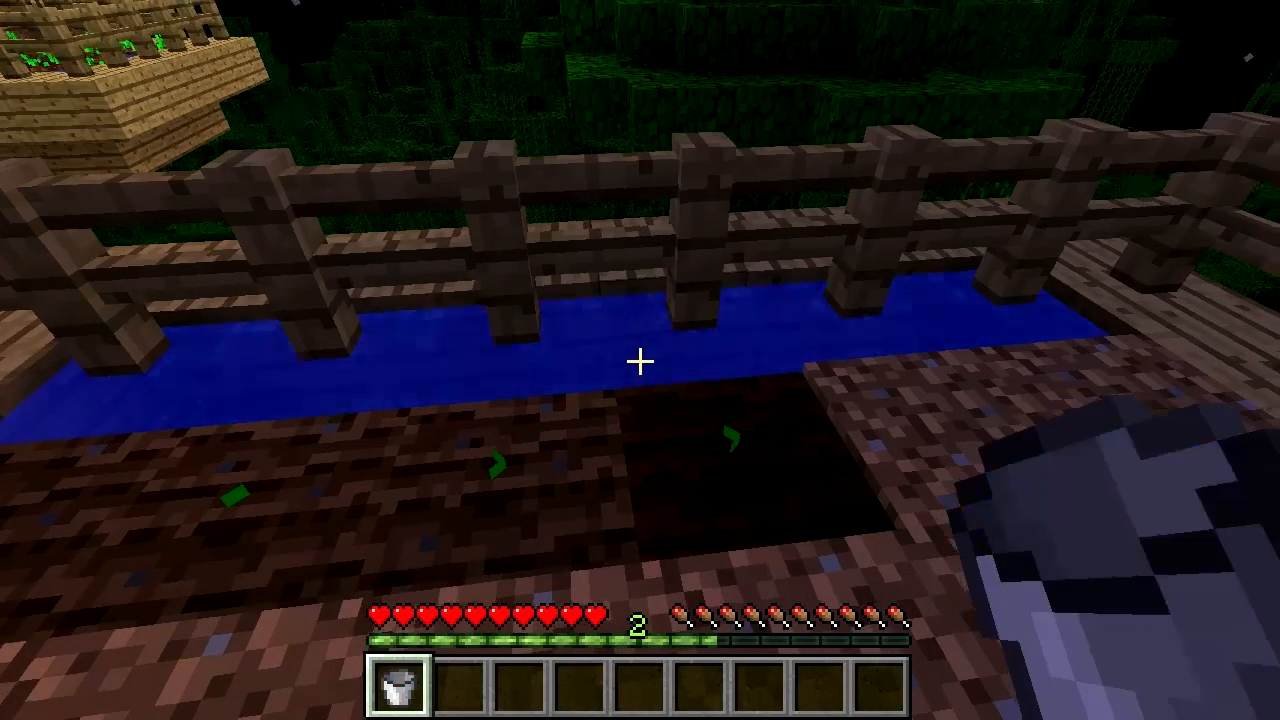
{"action": "mouse_move", "coordinate": [640, 360]}
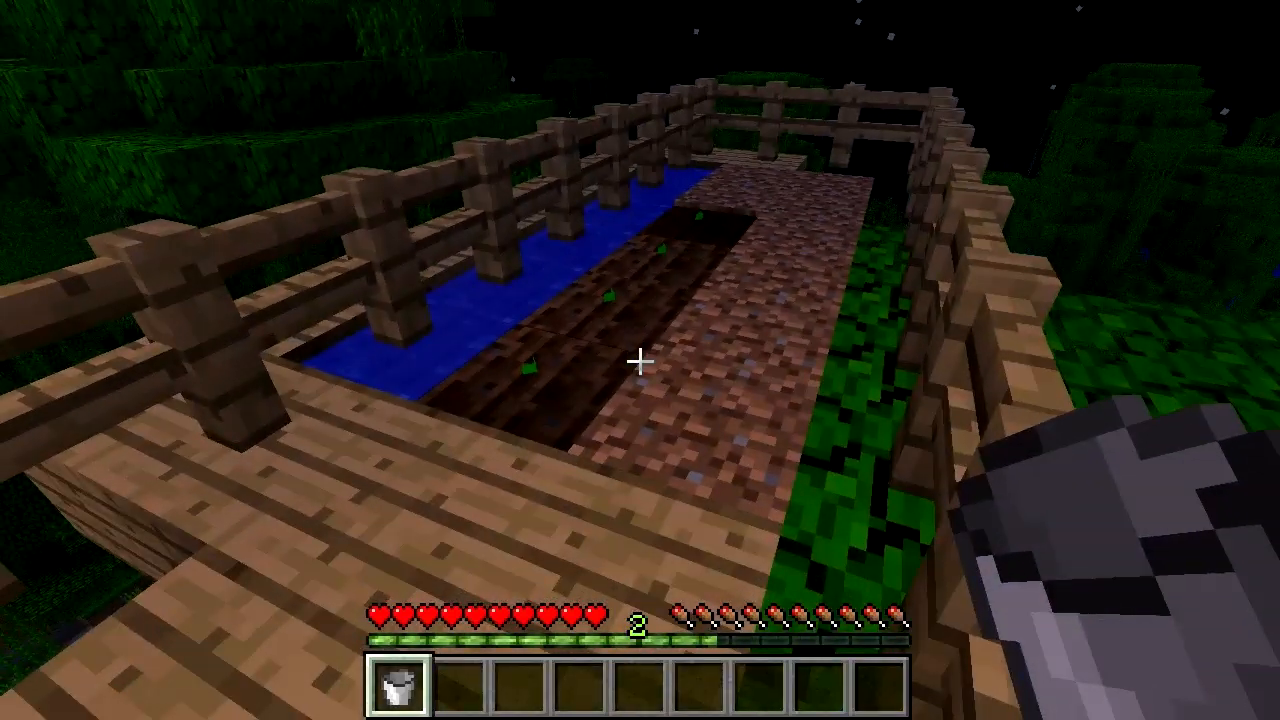
{"action": "mouse_move", "coordinate": [640, 360]}
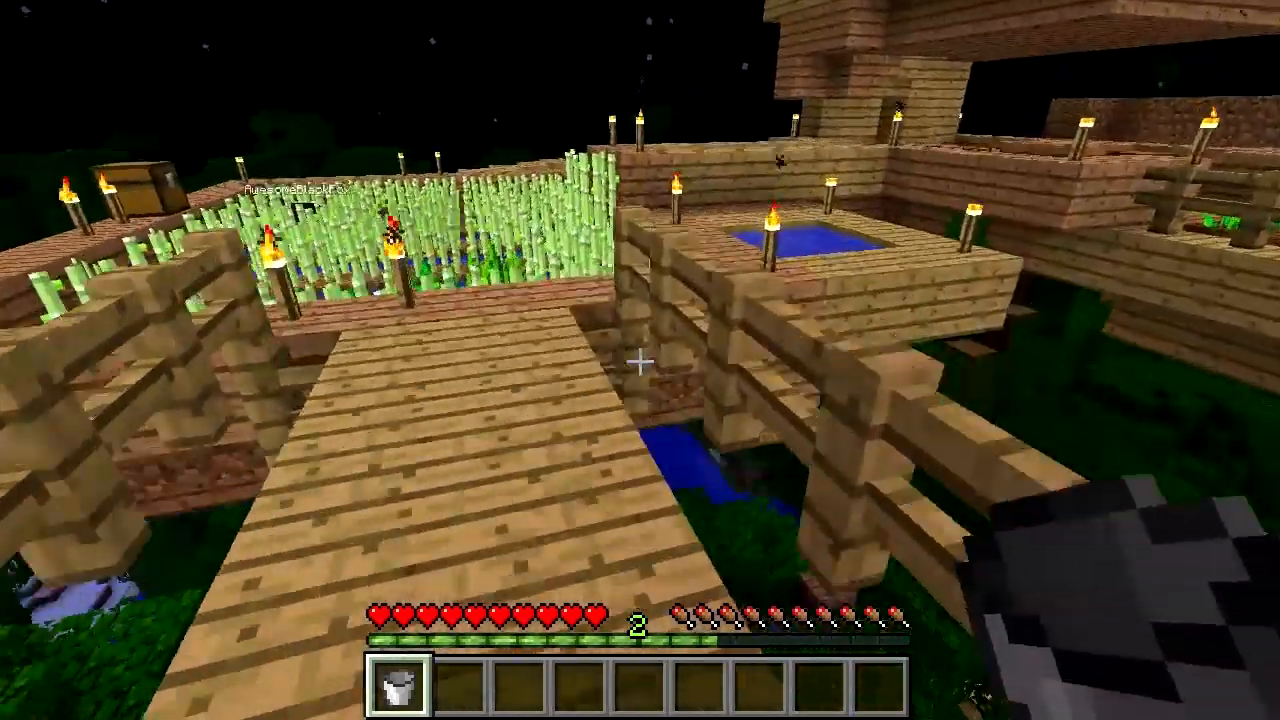